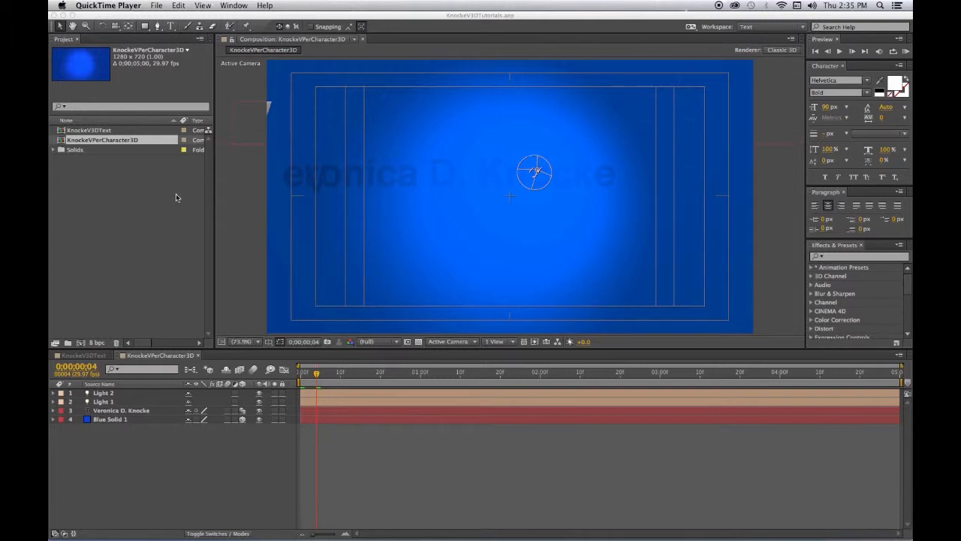
{"action": "mouse_move", "coordinate": [207, 356]}
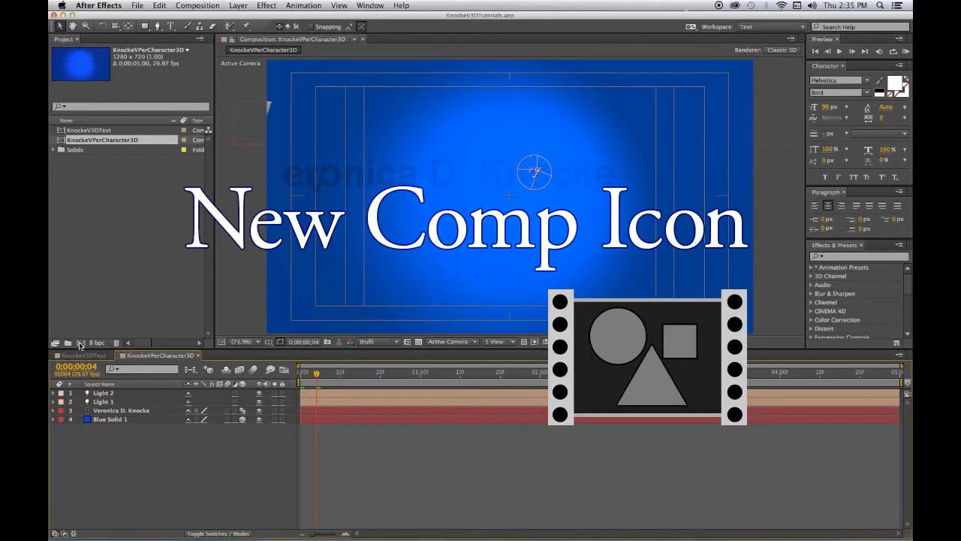
{"action": "mouse_move", "coordinate": [80, 343]}
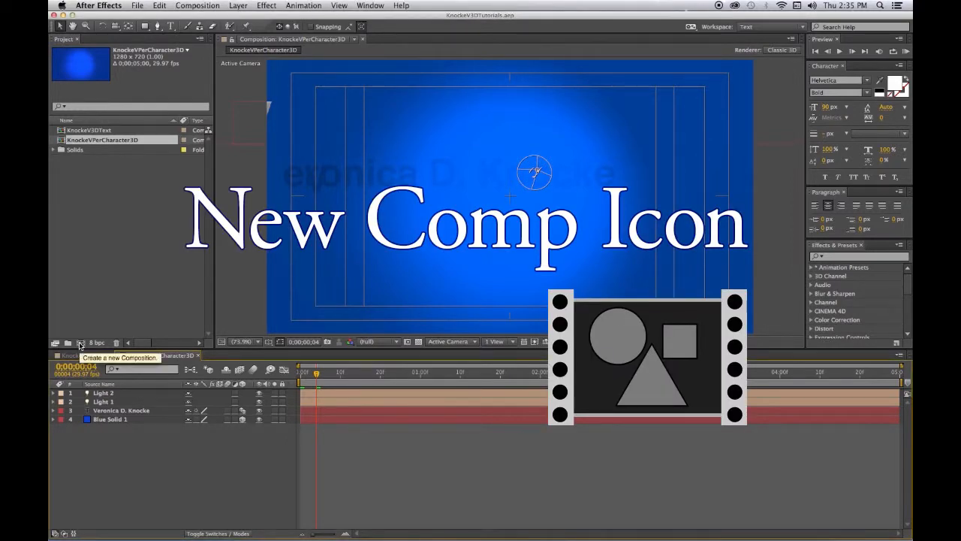
Start a new composition from the Project panel
{"action": "left_click", "coordinate": [81, 343]}
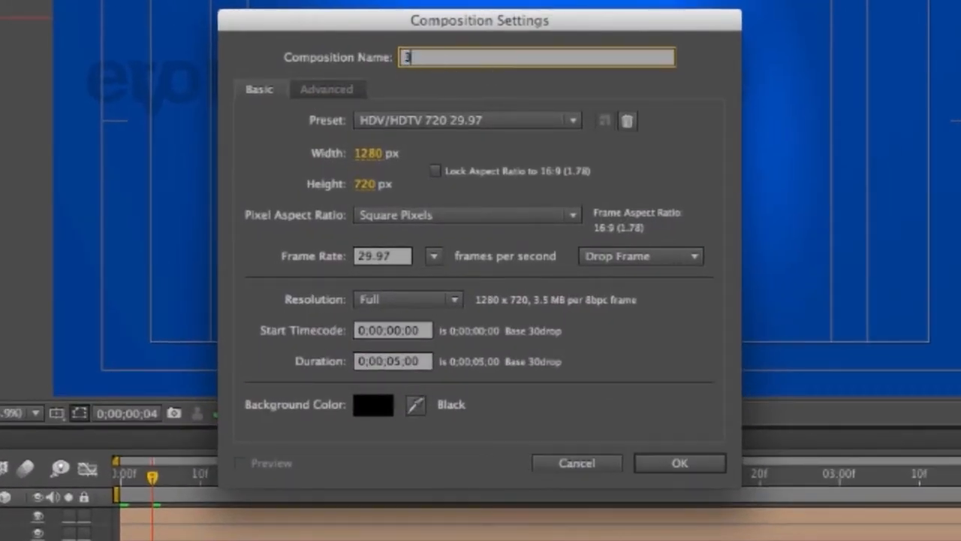
Name the composition ending in '3DCamera' and create it at 1280×720, 29.97 fps, 5 seconds
{"action": "type", "text": "3D"}
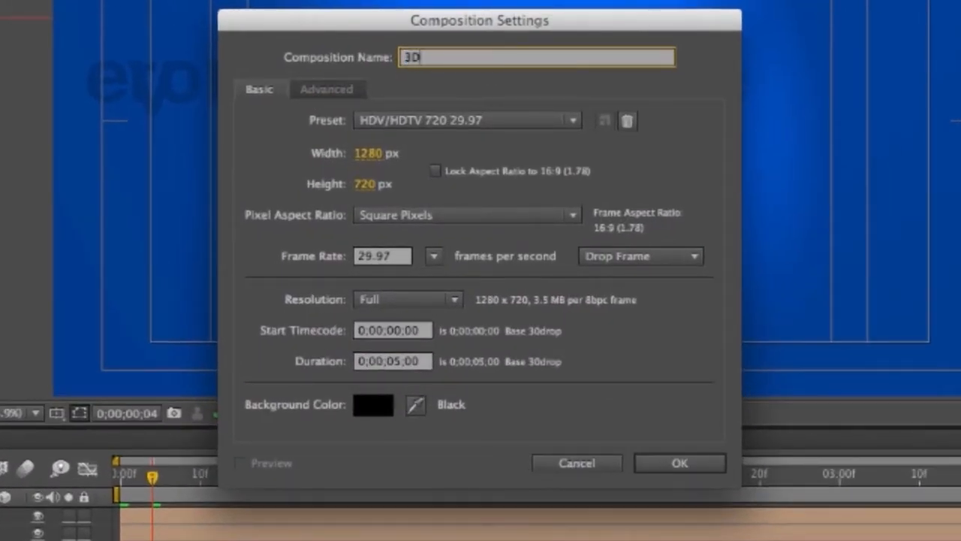
{"action": "type", "text": "Camera"}
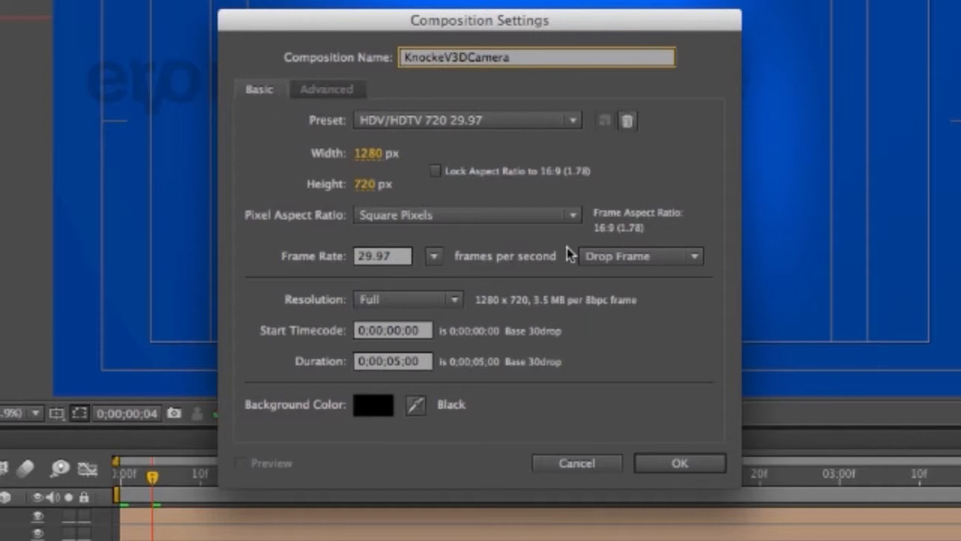
{"action": "mouse_move", "coordinate": [653, 348]}
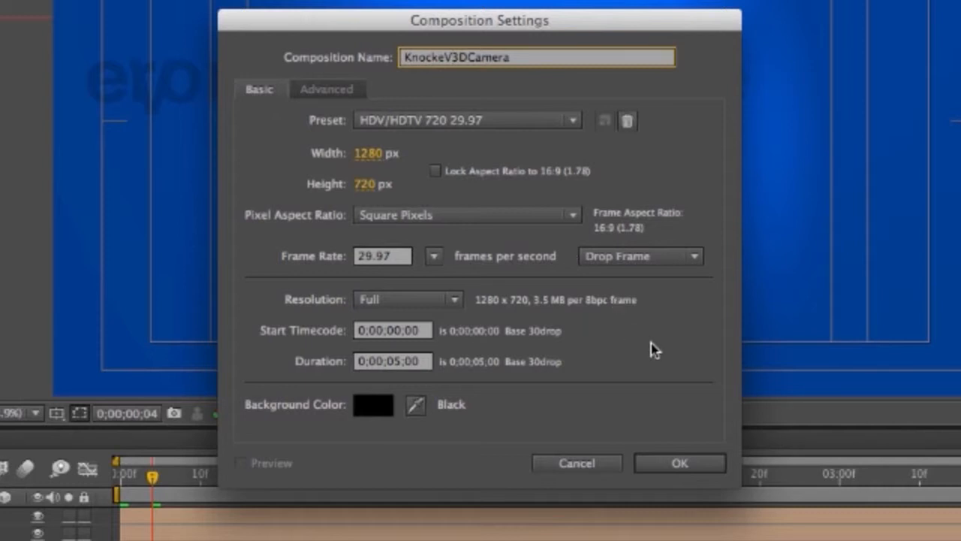
{"action": "mouse_move", "coordinate": [402, 128]}
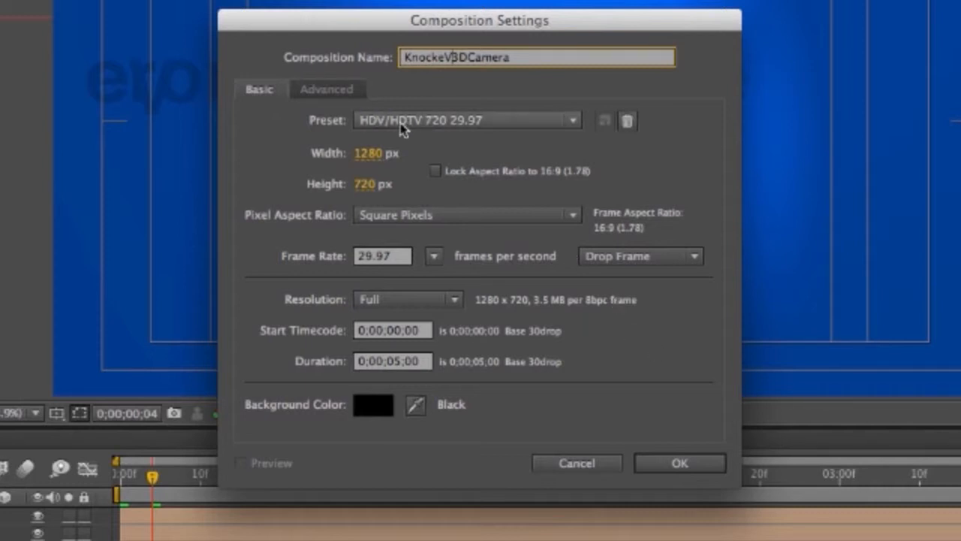
{"action": "mouse_move", "coordinate": [436, 134]}
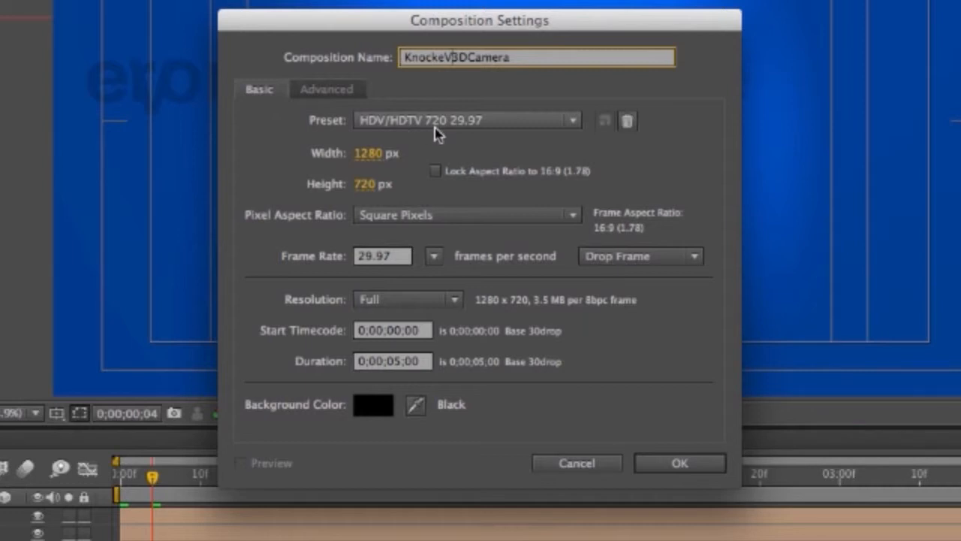
{"action": "mouse_move", "coordinate": [457, 138]}
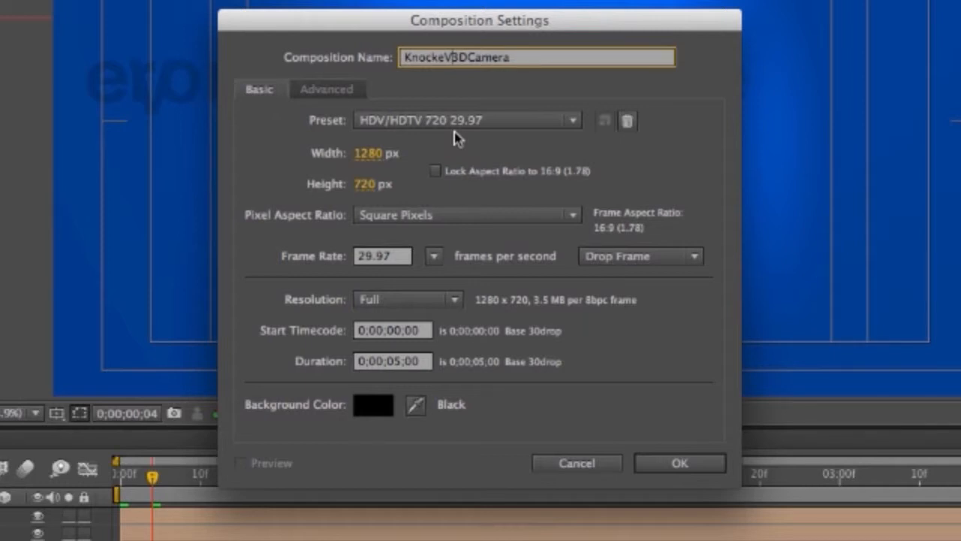
{"action": "mouse_move", "coordinate": [358, 276]}
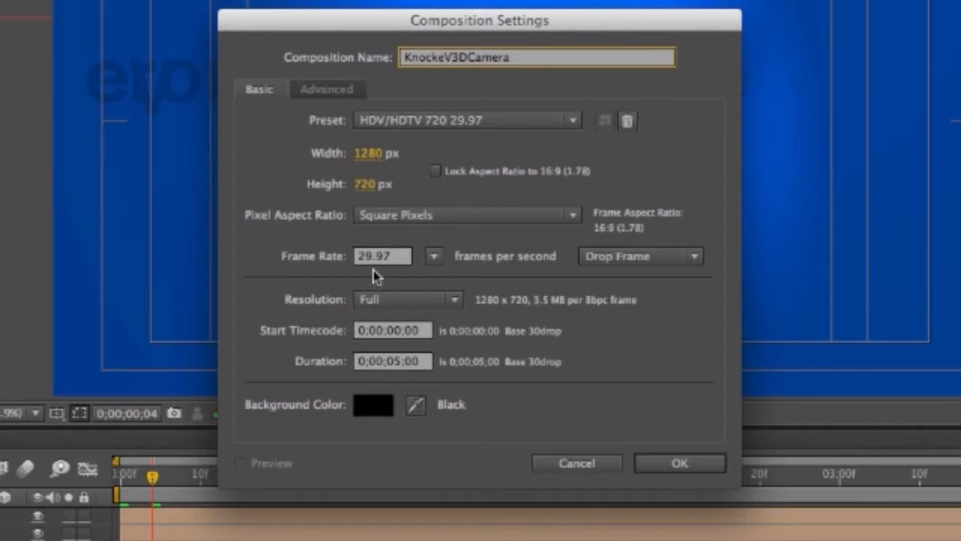
{"action": "mouse_move", "coordinate": [426, 248]}
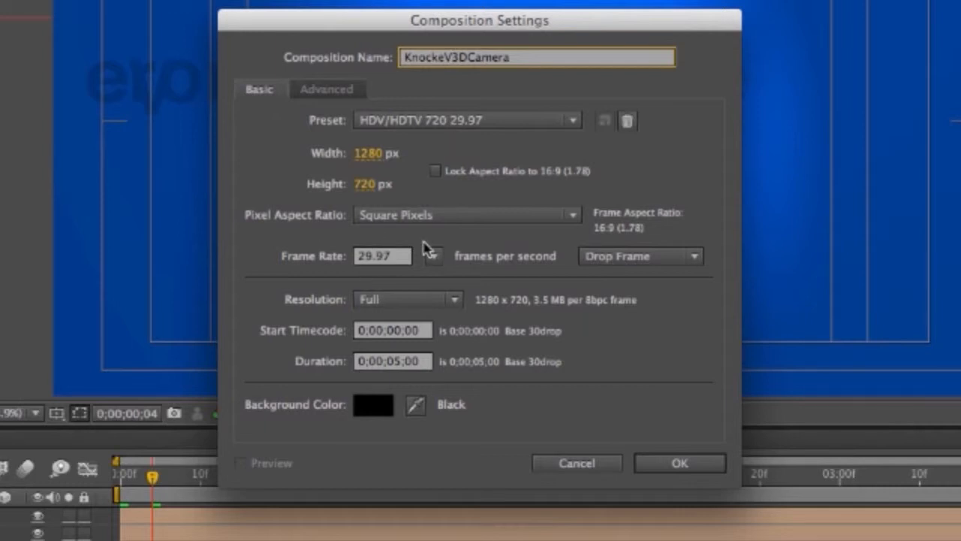
{"action": "mouse_move", "coordinate": [408, 383]}
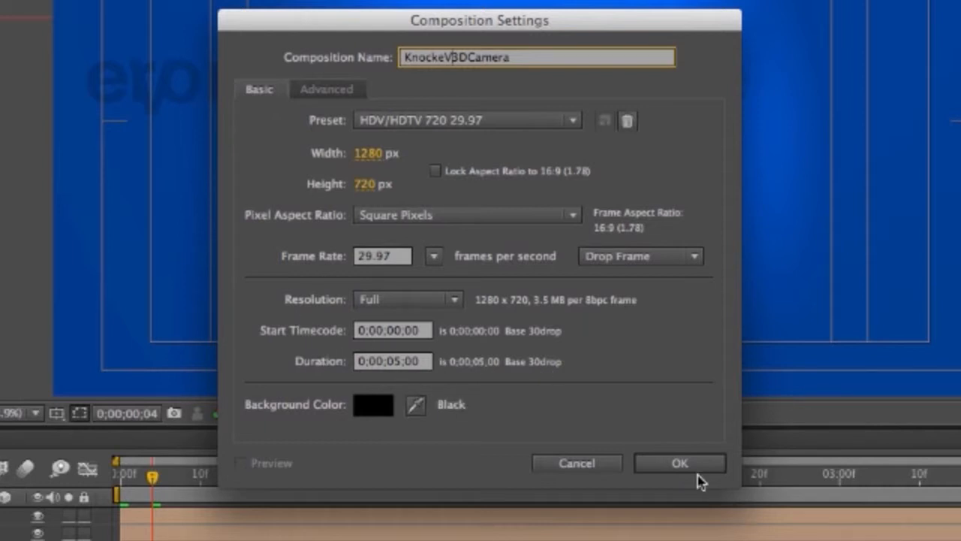
{"action": "left_click", "coordinate": [681, 462]}
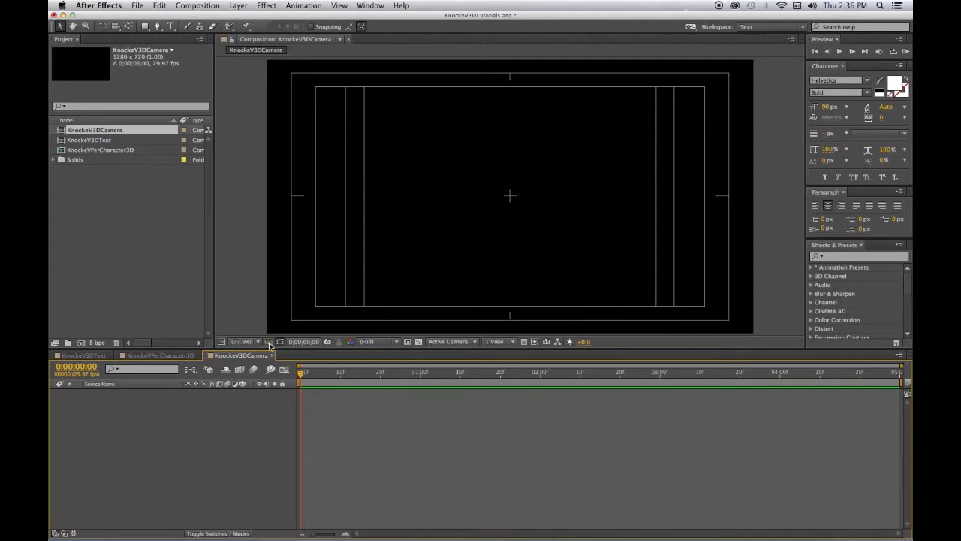
{"action": "left_click", "coordinate": [269, 341]}
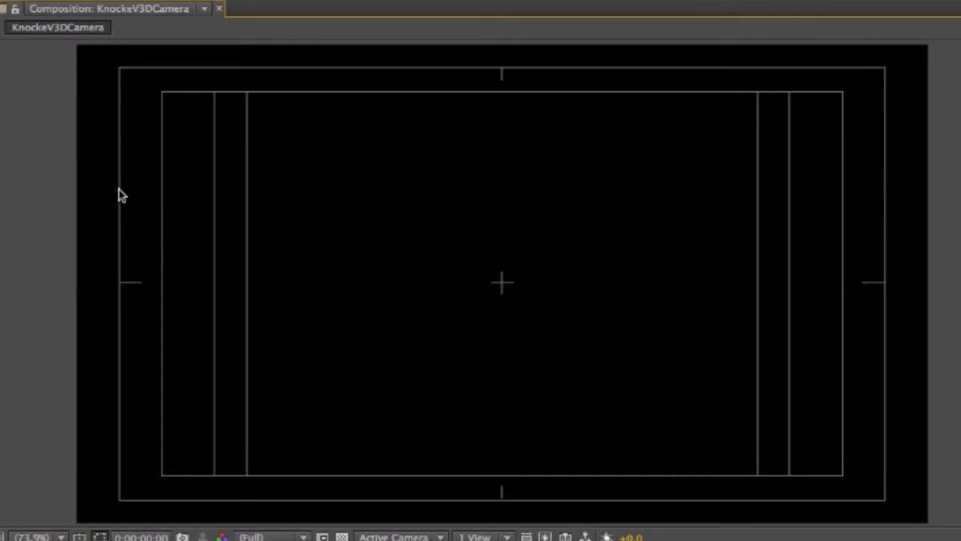
{"action": "mouse_move", "coordinate": [162, 187]}
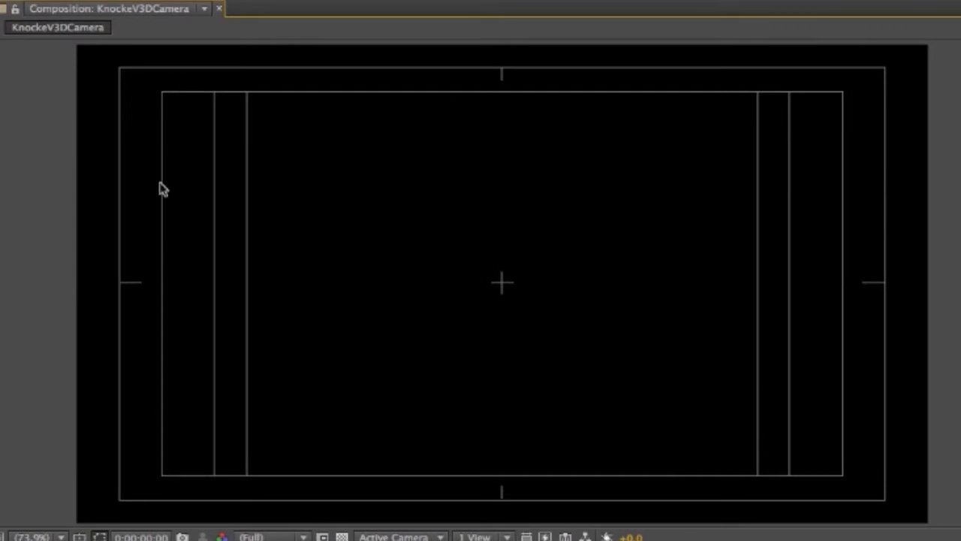
{"action": "mouse_move", "coordinate": [503, 297]}
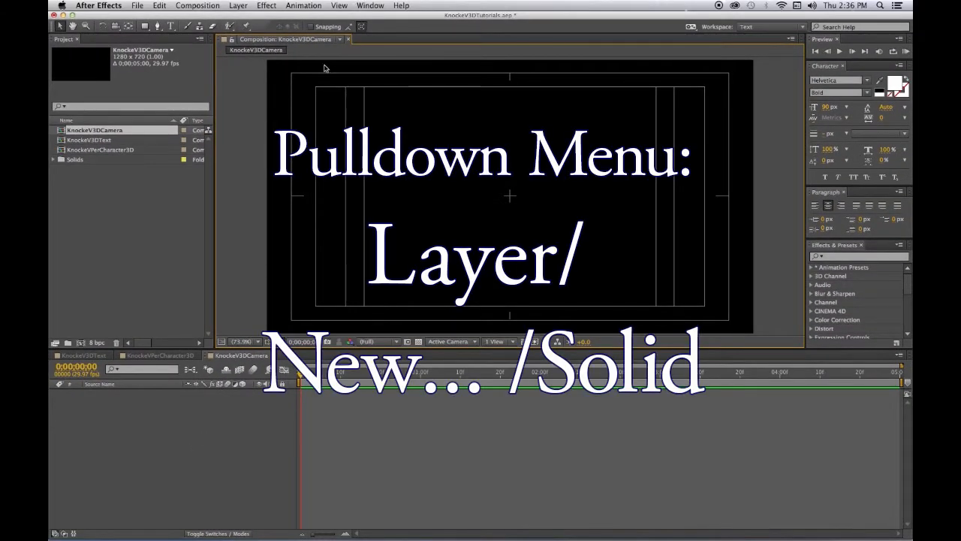
Add a new solid layer and pick a deep blue colour for it
{"action": "left_click", "coordinate": [239, 6]}
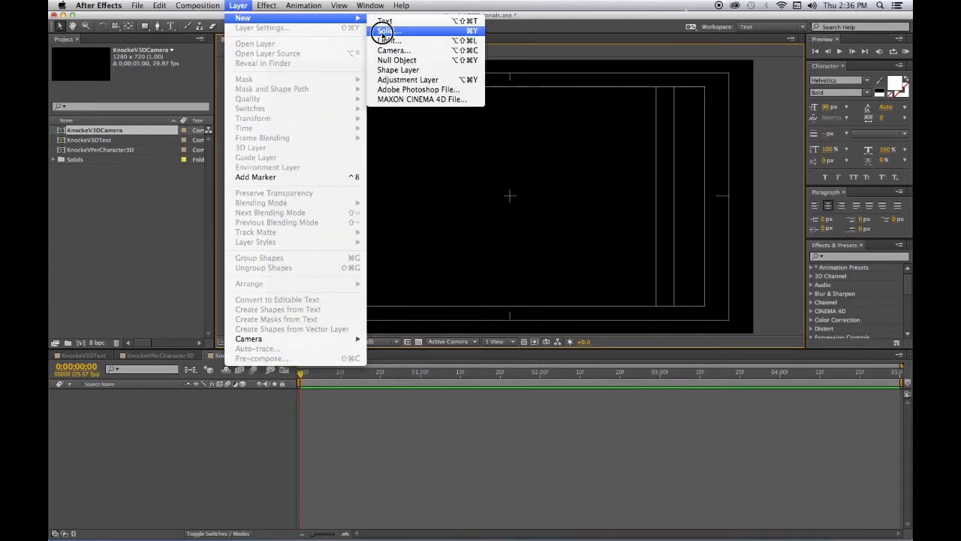
{"action": "left_click", "coordinate": [385, 30]}
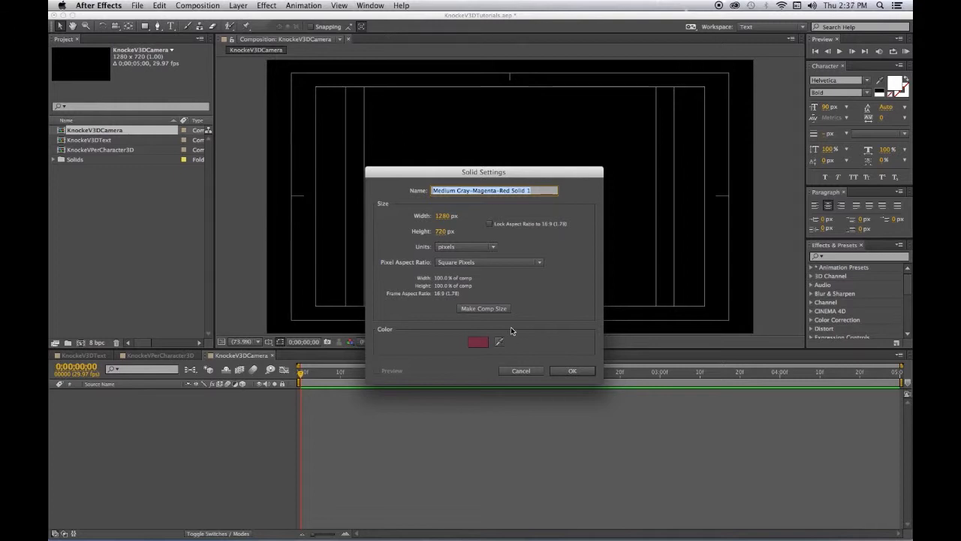
{"action": "left_click", "coordinate": [476, 342]}
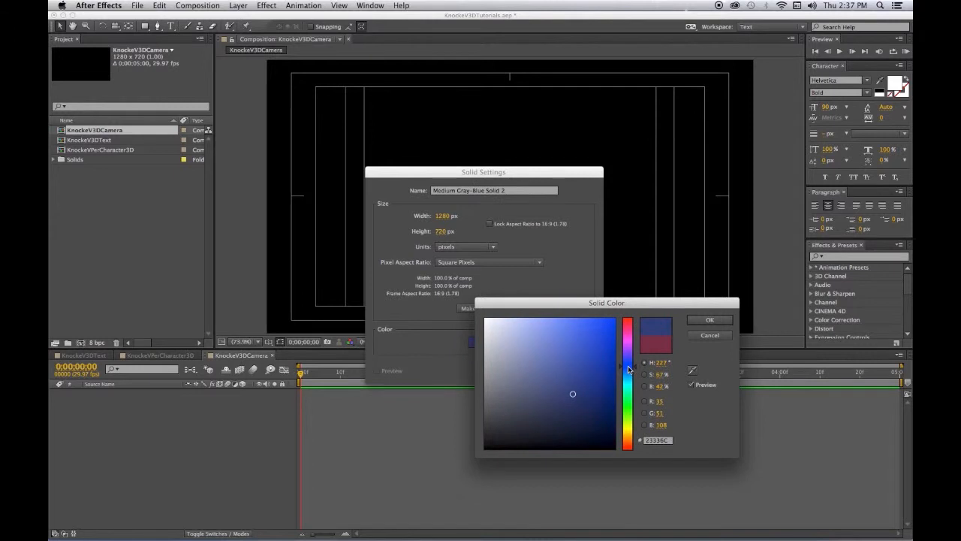
{"action": "left_click_drag", "start_coordinate": [628, 368], "coordinate": [634, 366]}
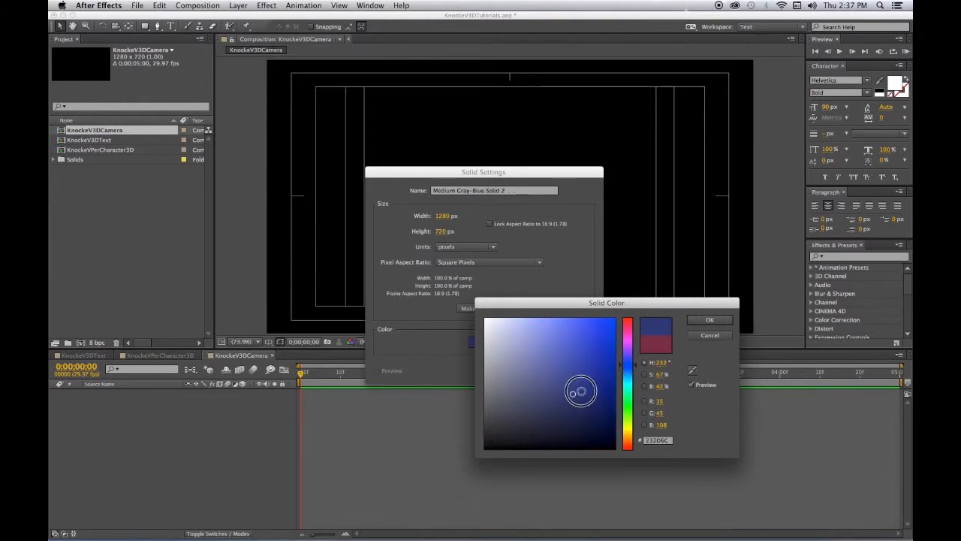
{"action": "left_click", "coordinate": [591, 384]}
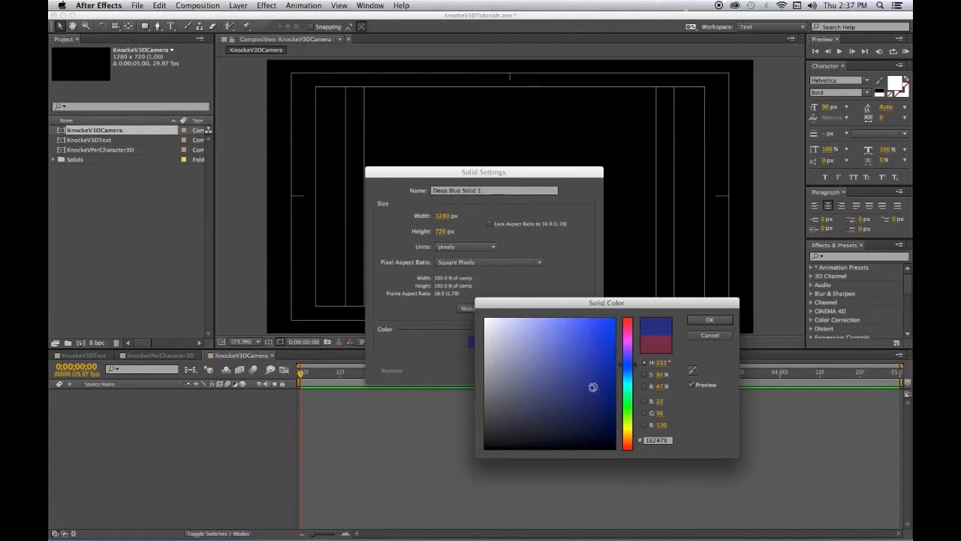
{"action": "left_click", "coordinate": [602, 374]}
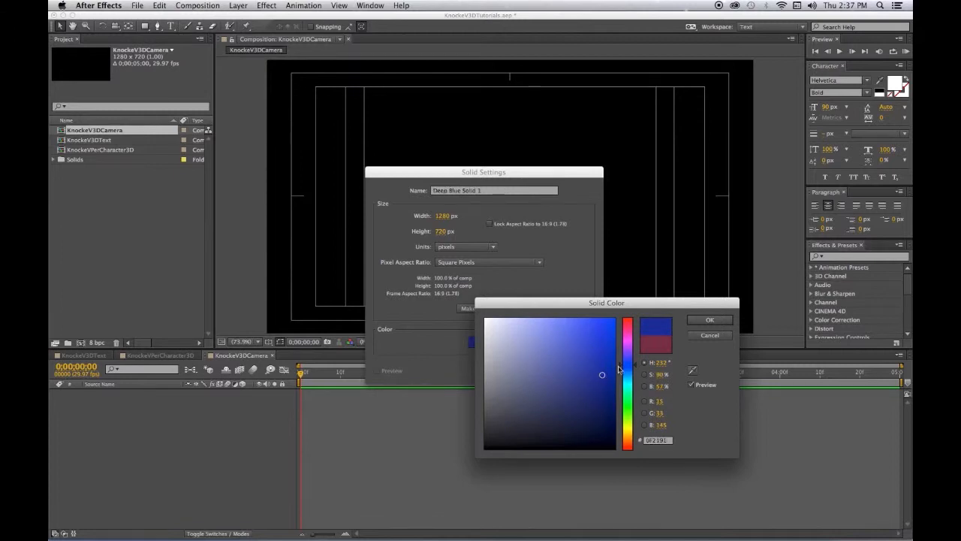
{"action": "left_click", "coordinate": [709, 319]}
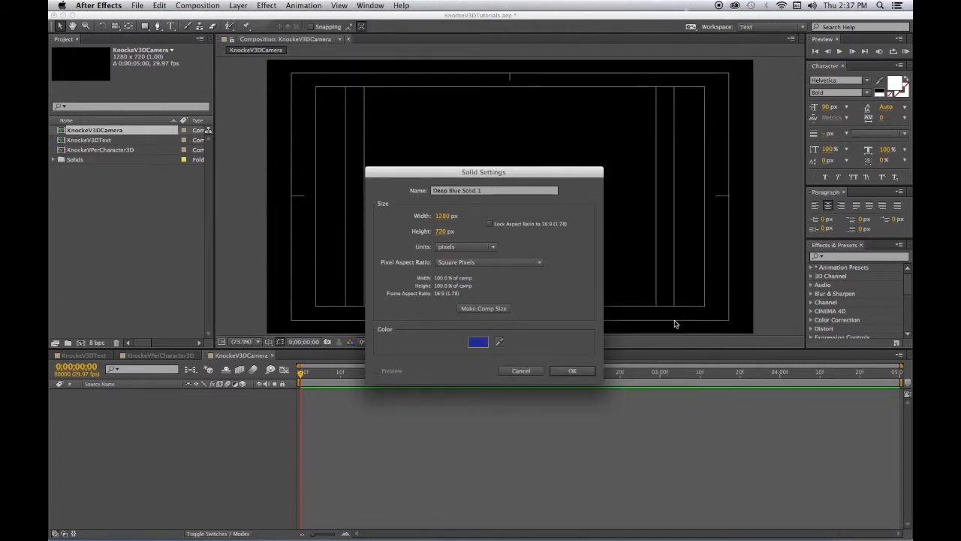
Create the full-frame 'Deep Blue Solid 1' layer in the composition
{"action": "left_click", "coordinate": [572, 369]}
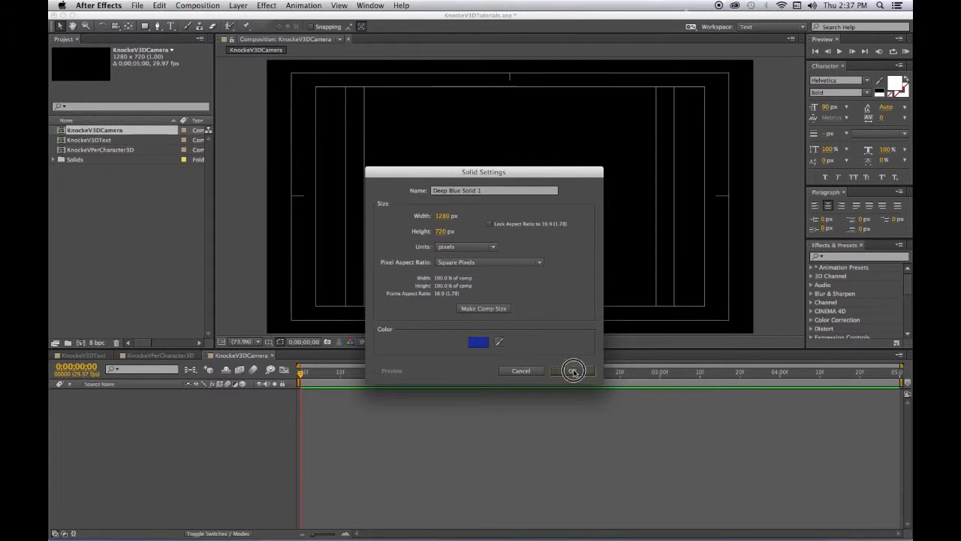
{"action": "left_click", "coordinate": [572, 370]}
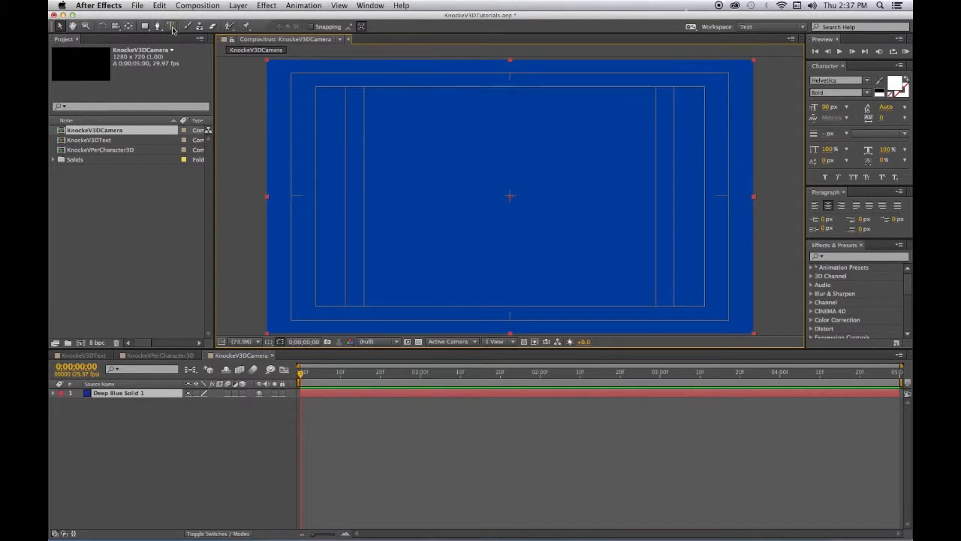
{"action": "left_click", "coordinate": [238, 6]}
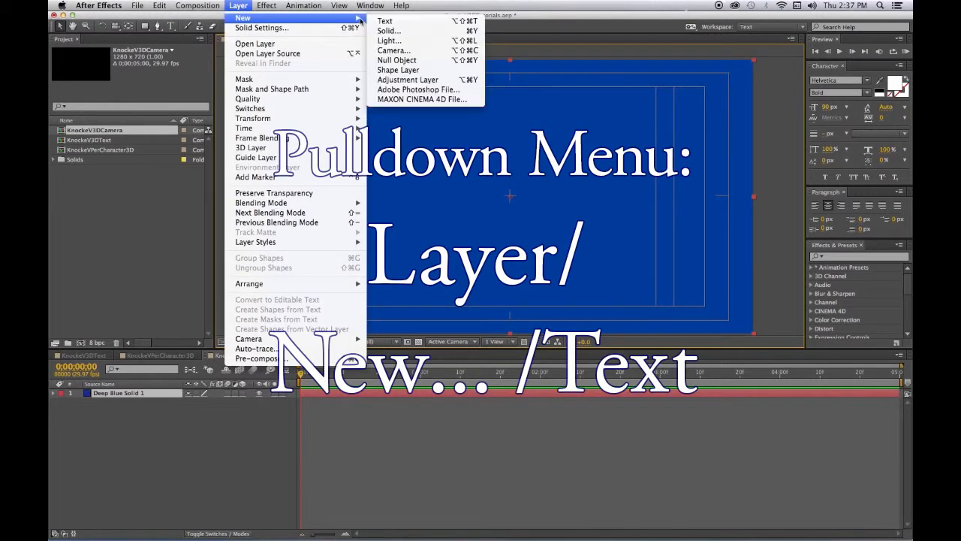
{"action": "left_click", "coordinate": [387, 21]}
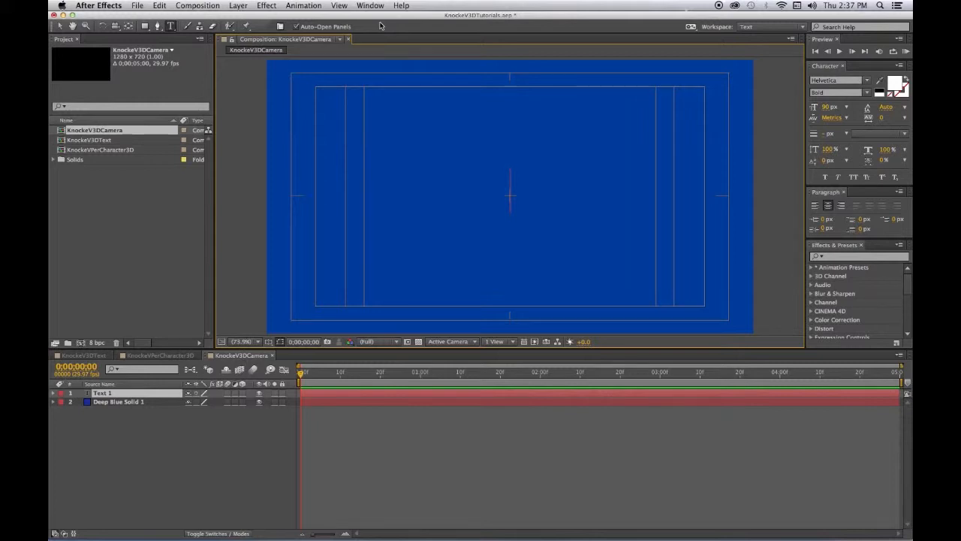
{"action": "type", "text": "Ver"}
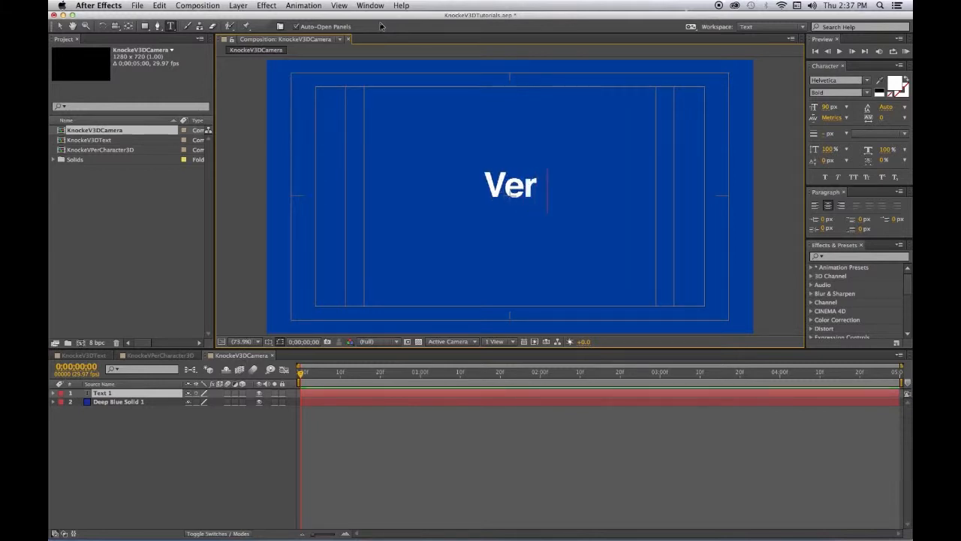
{"action": "type", "text": "onica D"}
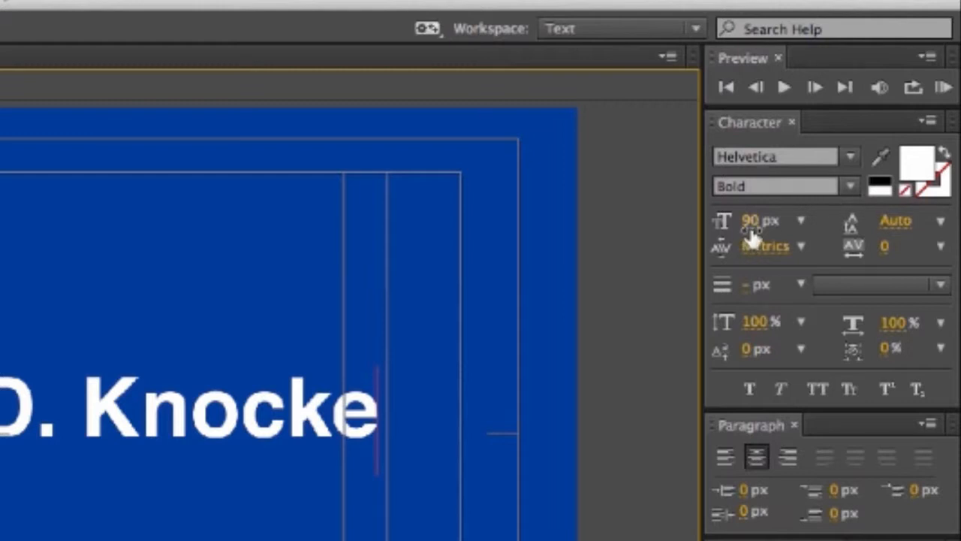
{"action": "mouse_move", "coordinate": [754, 225]}
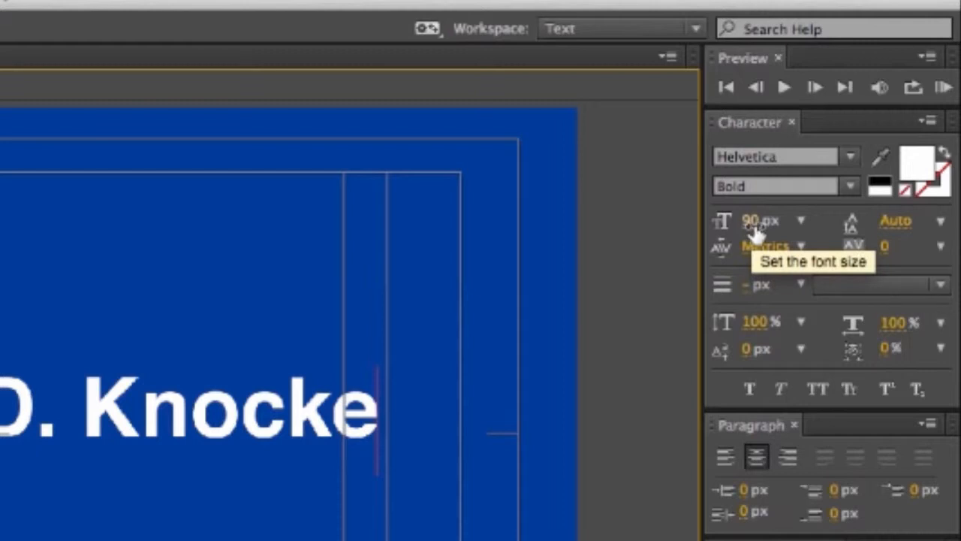
{"action": "mouse_move", "coordinate": [924, 198]}
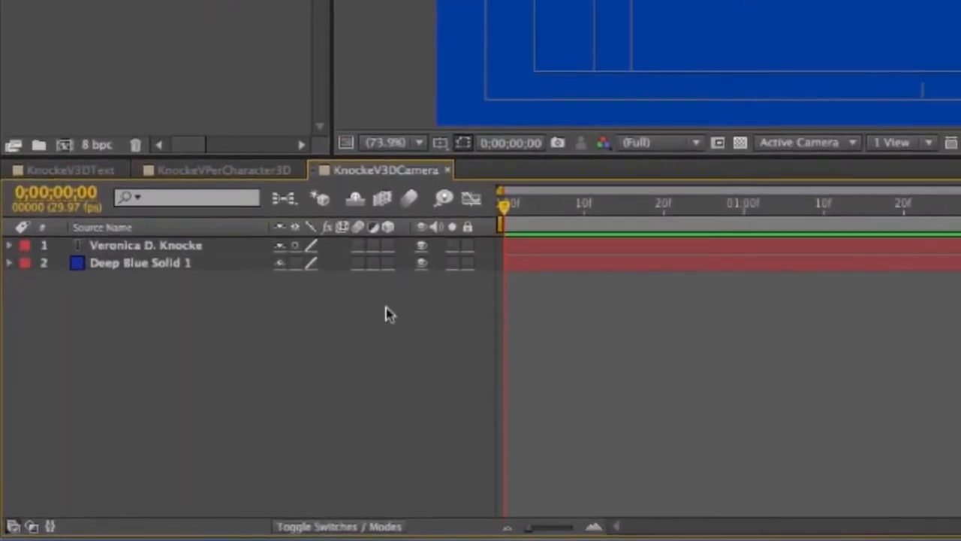
{"action": "mouse_move", "coordinate": [391, 229]}
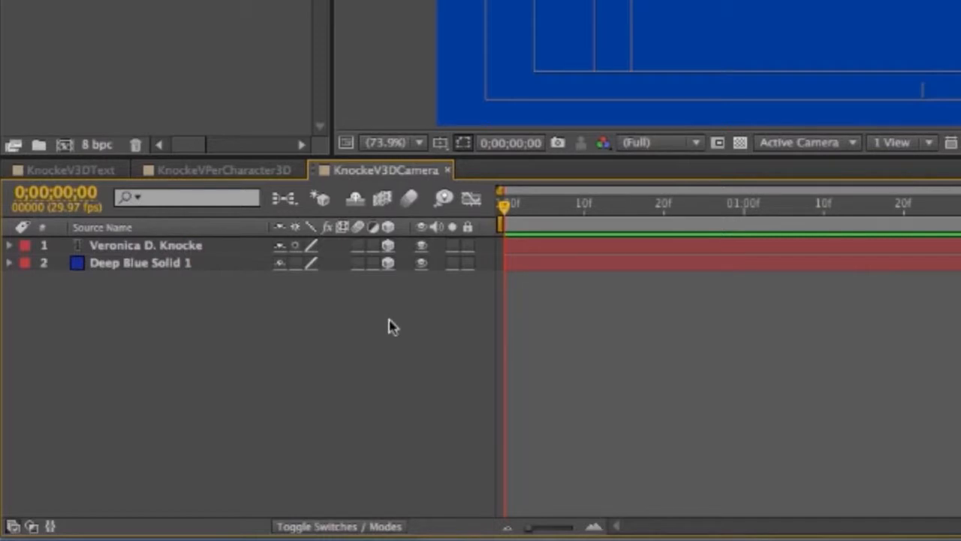
{"action": "mouse_move", "coordinate": [301, 308]}
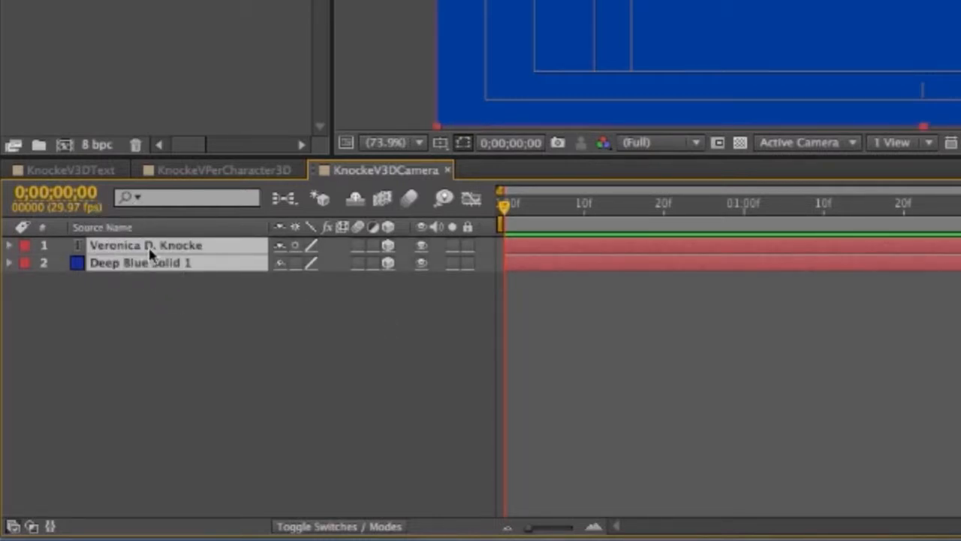
Switch Casts Shadows on in the name text layer's Material Options
{"action": "left_click", "coordinate": [8, 244]}
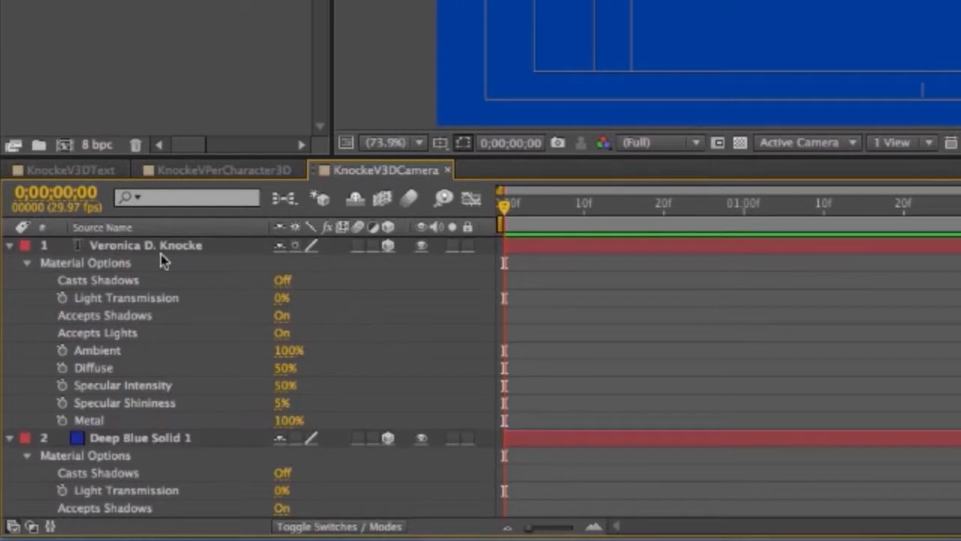
{"action": "double_click", "coordinate": [147, 245]}
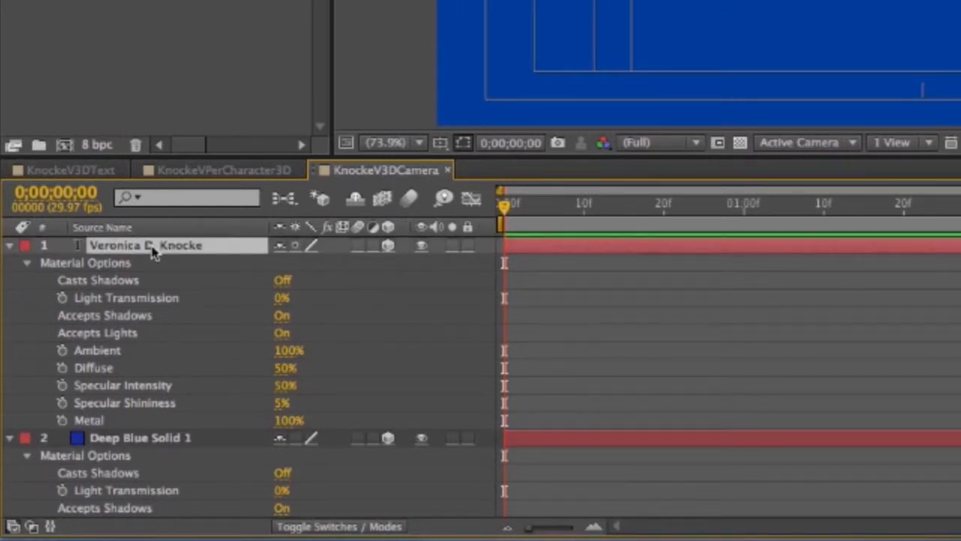
{"action": "mouse_move", "coordinate": [143, 259]}
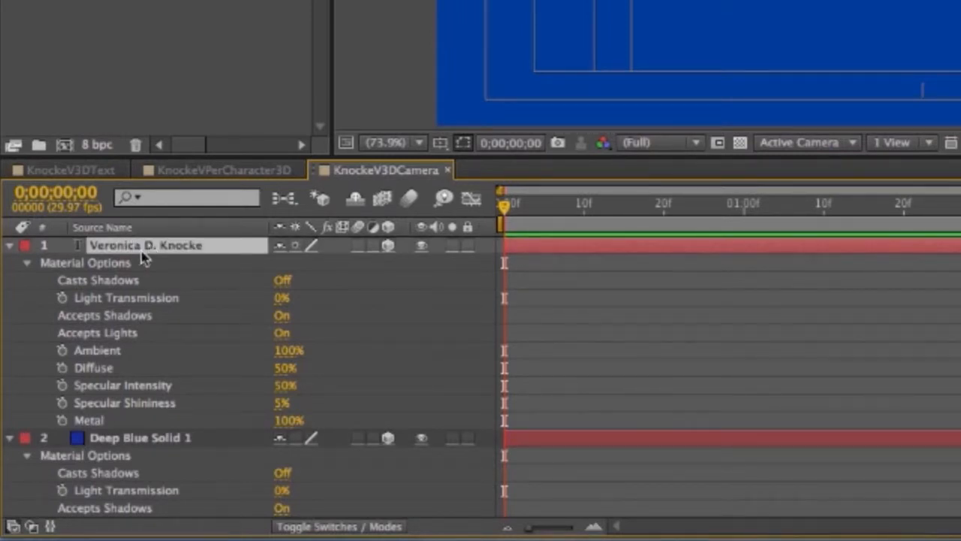
{"action": "mouse_move", "coordinate": [253, 285]}
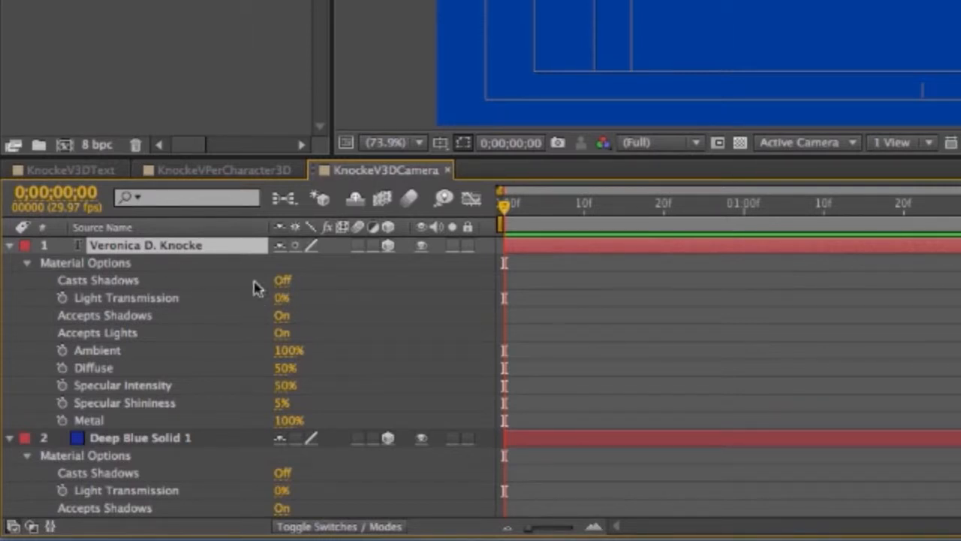
{"action": "left_click", "coordinate": [282, 281]}
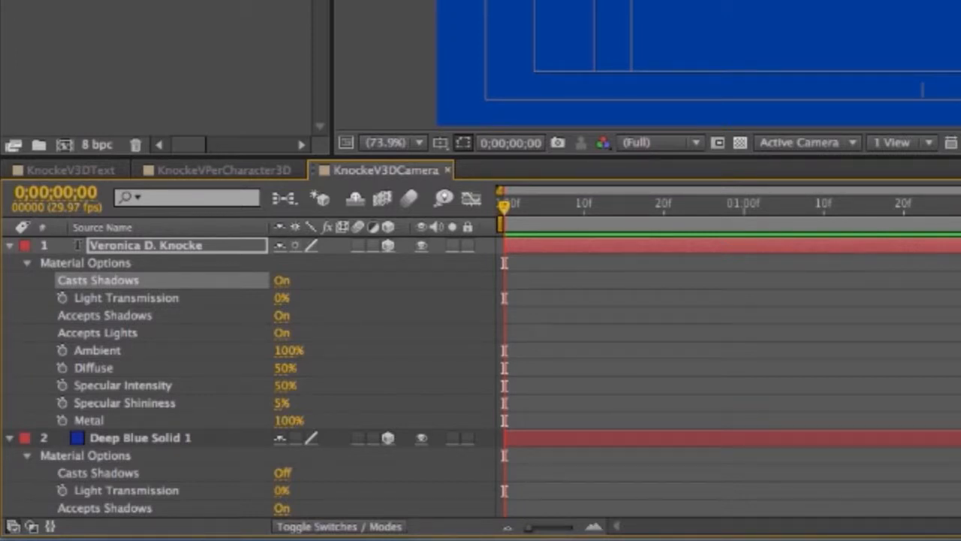
{"action": "scroll", "scroll_direction": "down", "scroll_amount": 3}
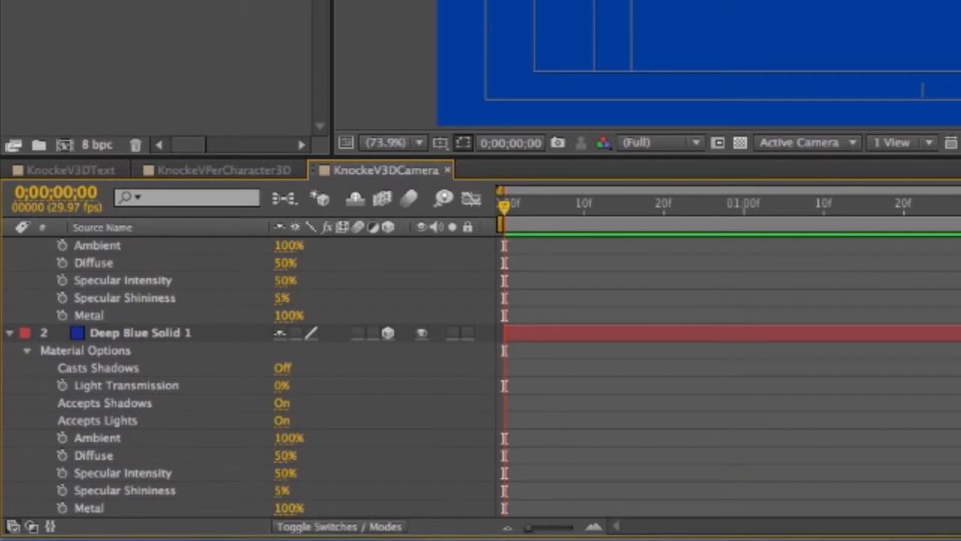
{"action": "mouse_move", "coordinate": [115, 409]}
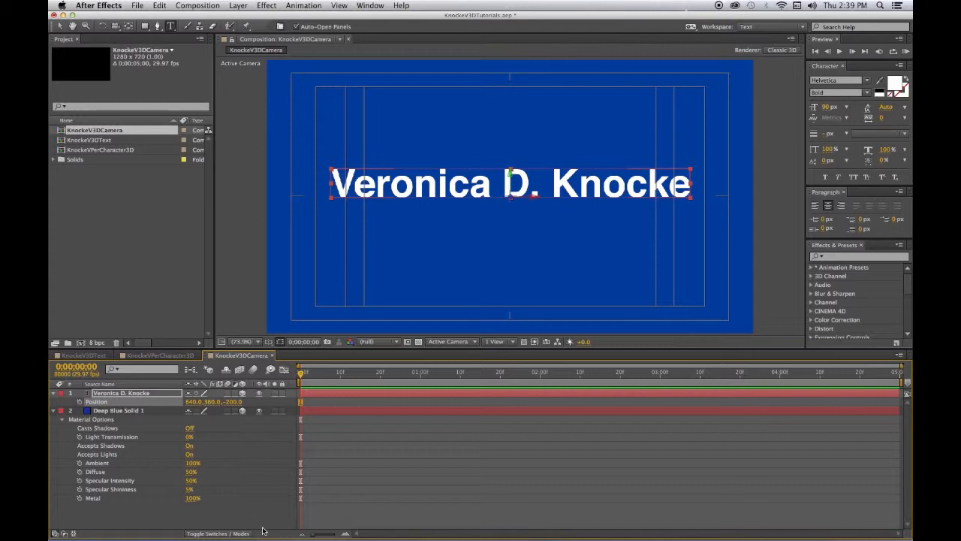
{"action": "mouse_move", "coordinate": [424, 303]}
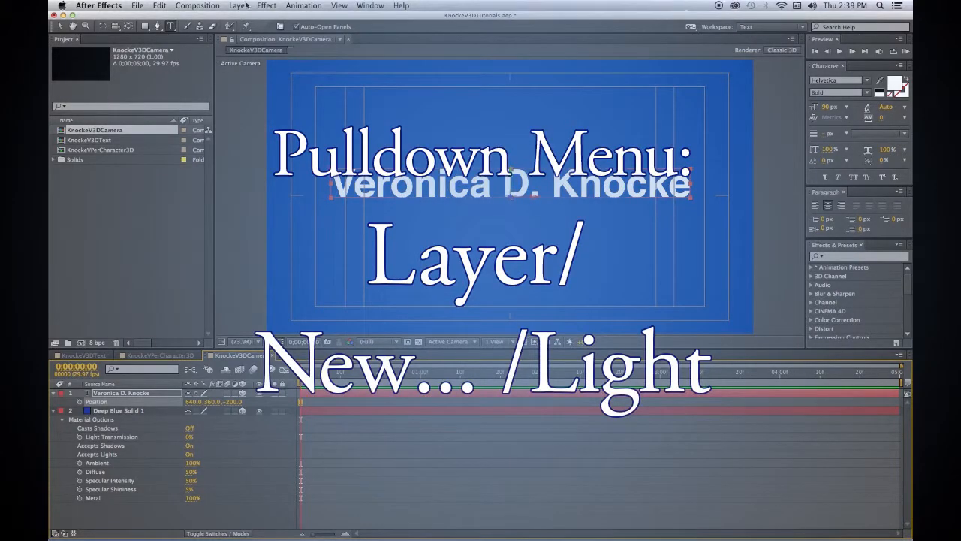
Add a new spot light with 75% intensity
{"action": "left_click", "coordinate": [237, 6]}
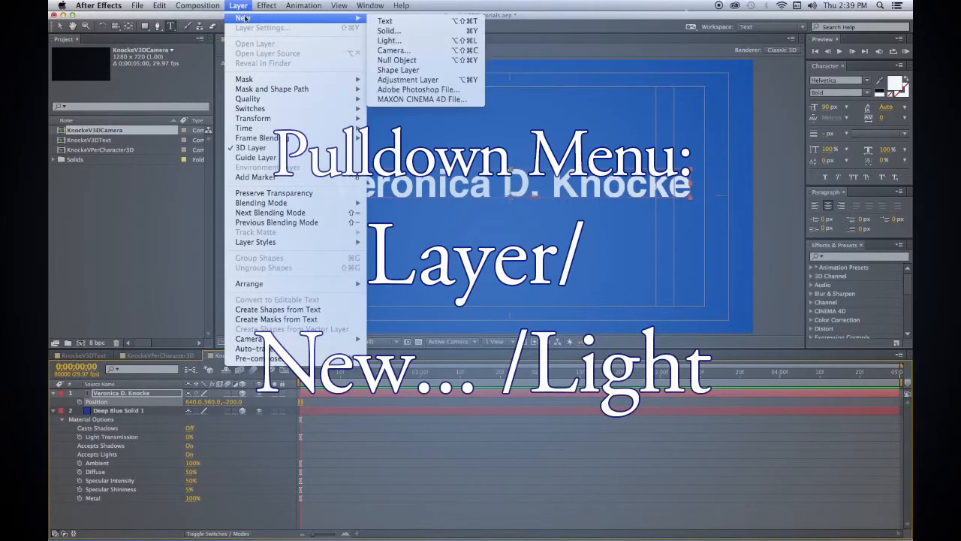
{"action": "left_click", "coordinate": [385, 40]}
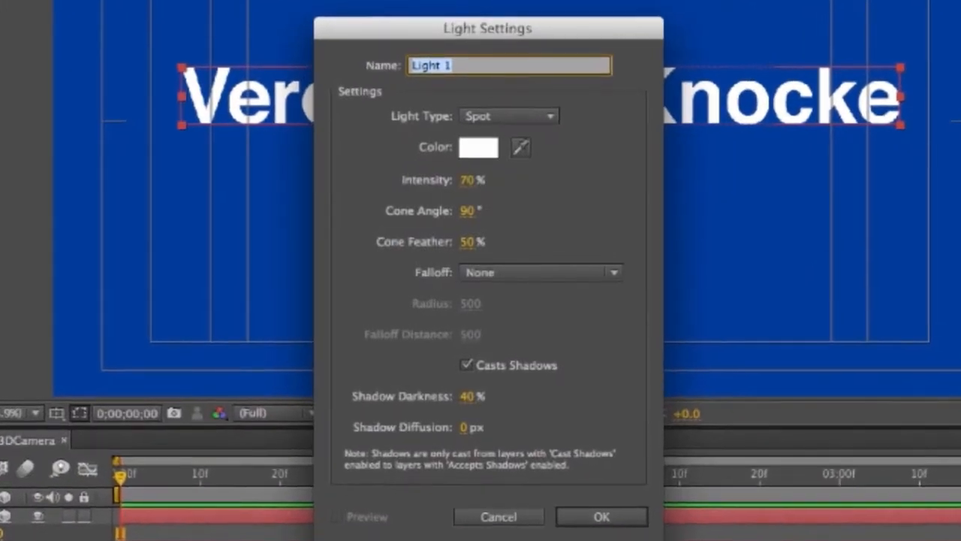
{"action": "mouse_move", "coordinate": [516, 132]}
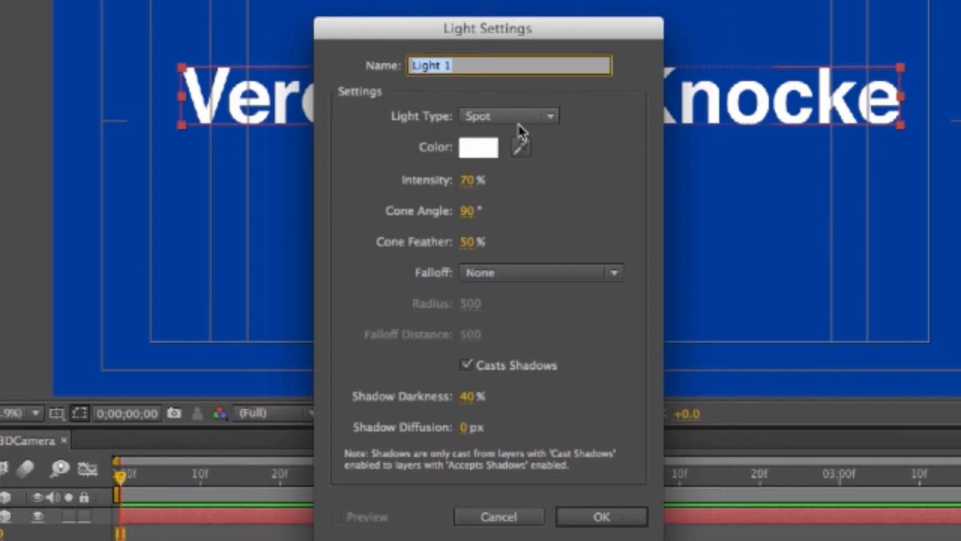
{"action": "mouse_move", "coordinate": [475, 185]}
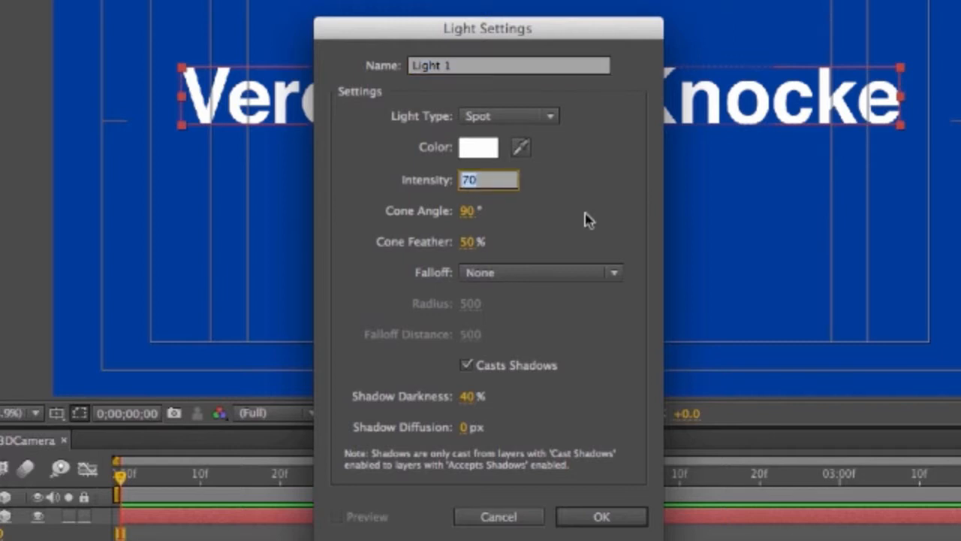
{"action": "type", "text": "75"}
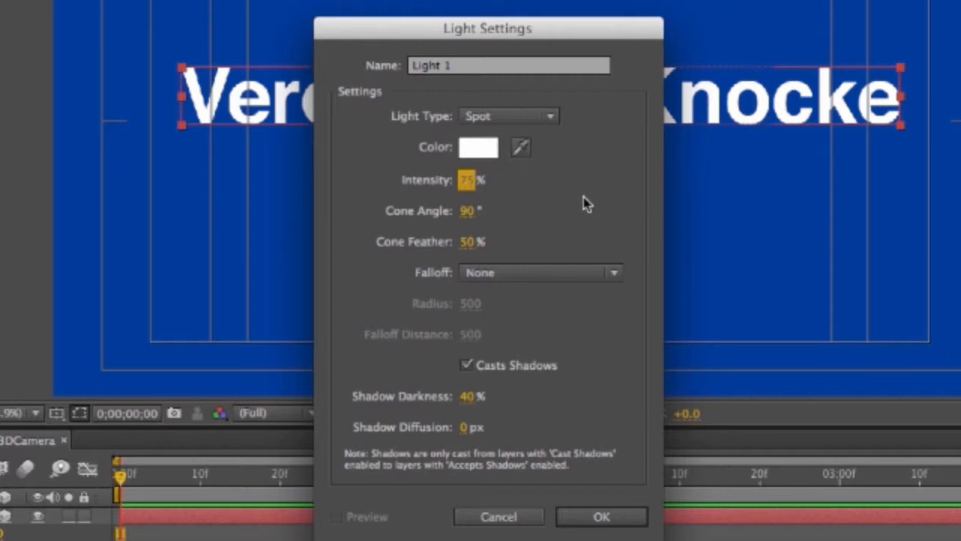
{"action": "mouse_move", "coordinate": [563, 360]}
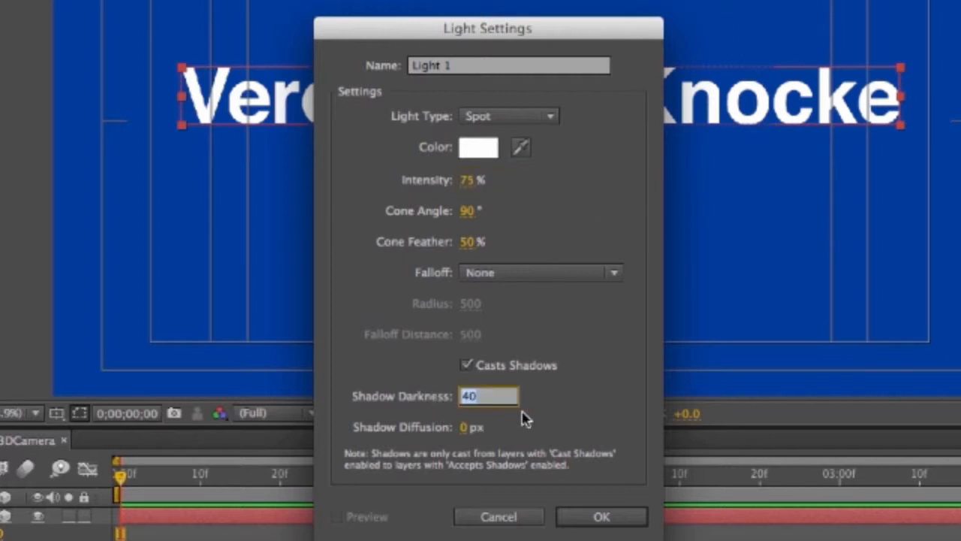
Set shadow darkness 70% and shadow diffusion 10 px, then create Light 1
{"action": "type", "text": "7"}
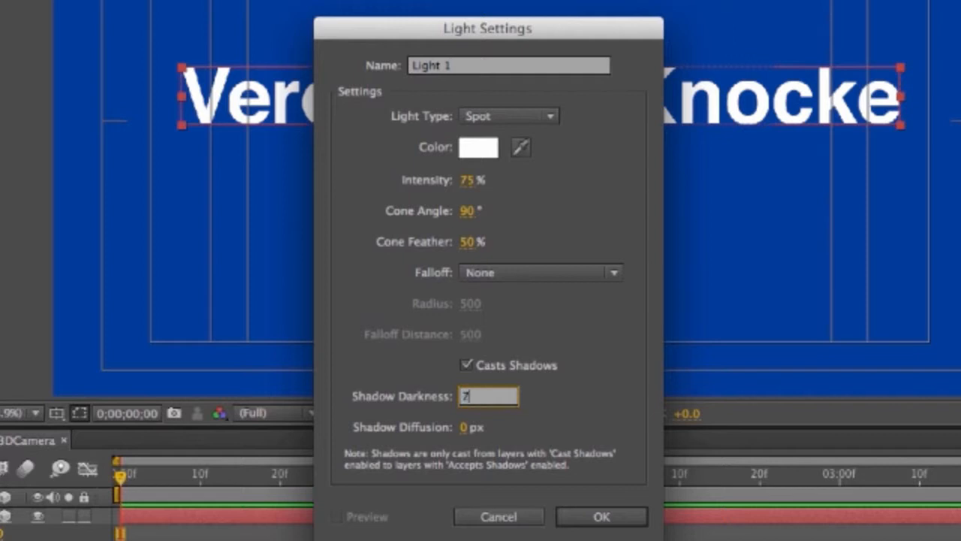
{"action": "type", "text": "0"}
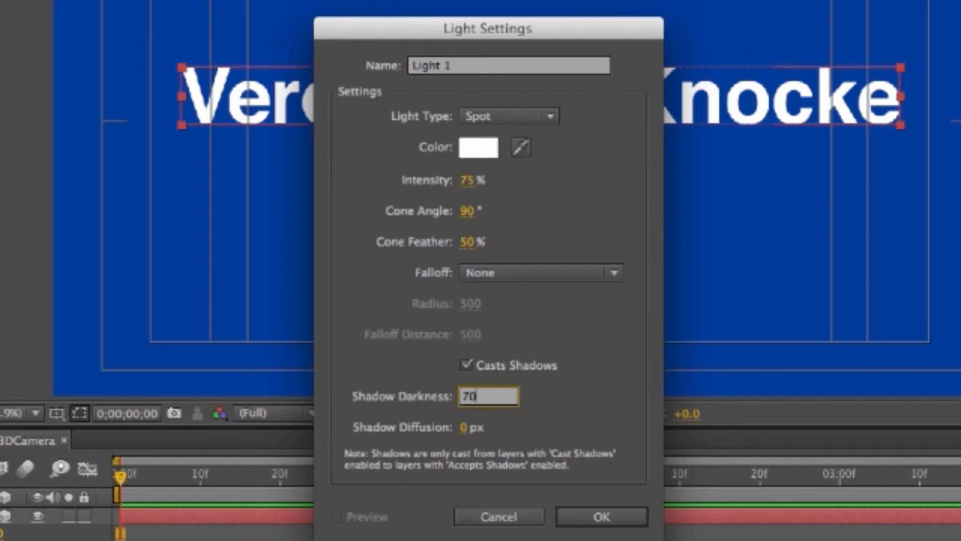
{"action": "mouse_move", "coordinate": [560, 410]}
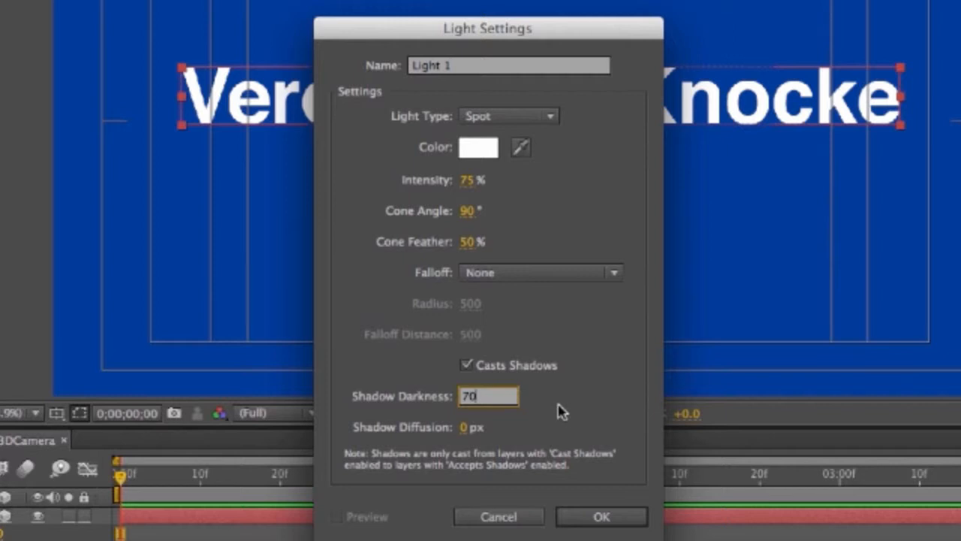
{"action": "left_click", "coordinate": [468, 427]}
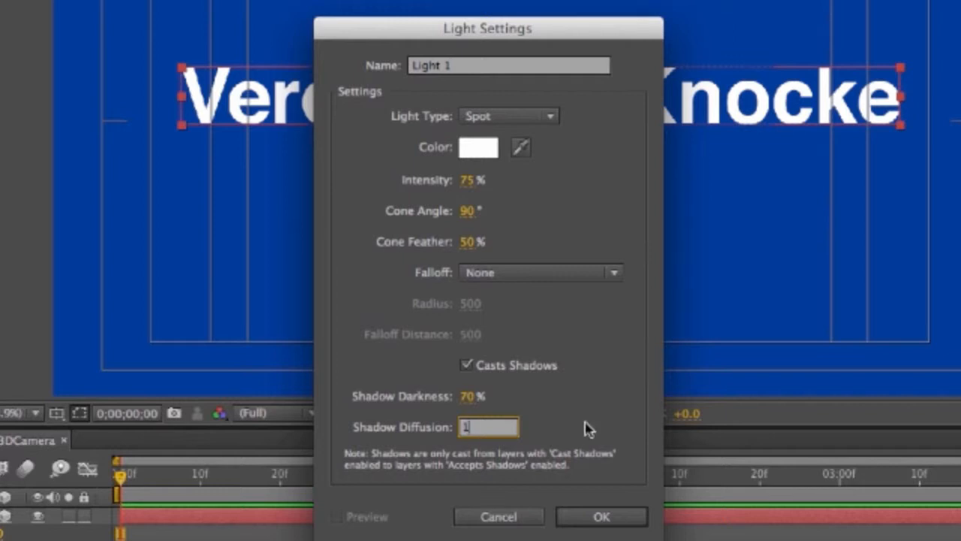
{"action": "type", "text": "10"}
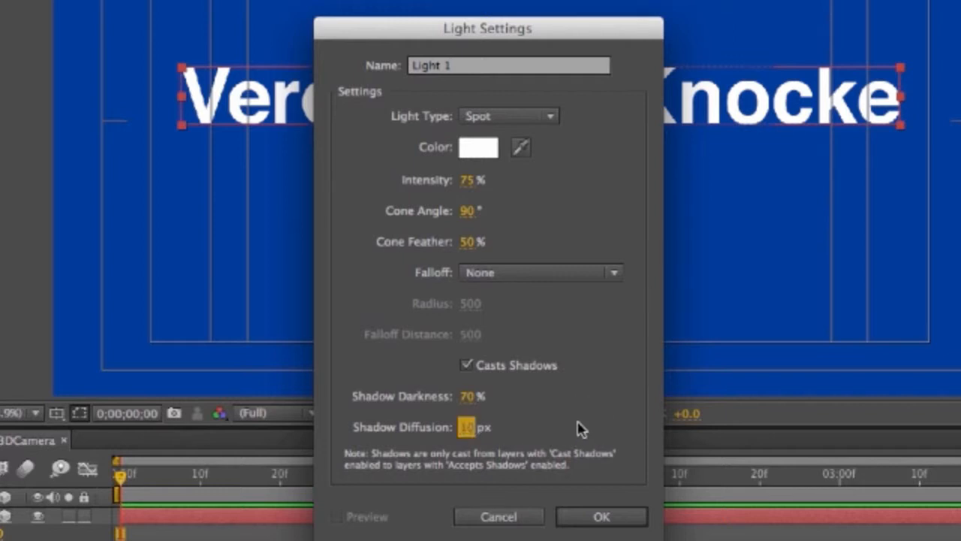
{"action": "mouse_move", "coordinate": [459, 374]}
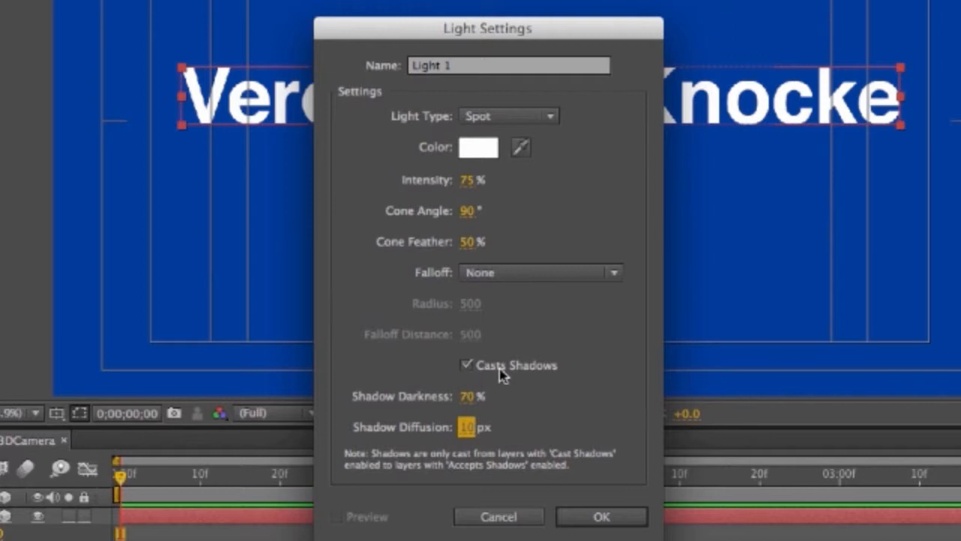
{"action": "mouse_move", "coordinate": [297, 457]}
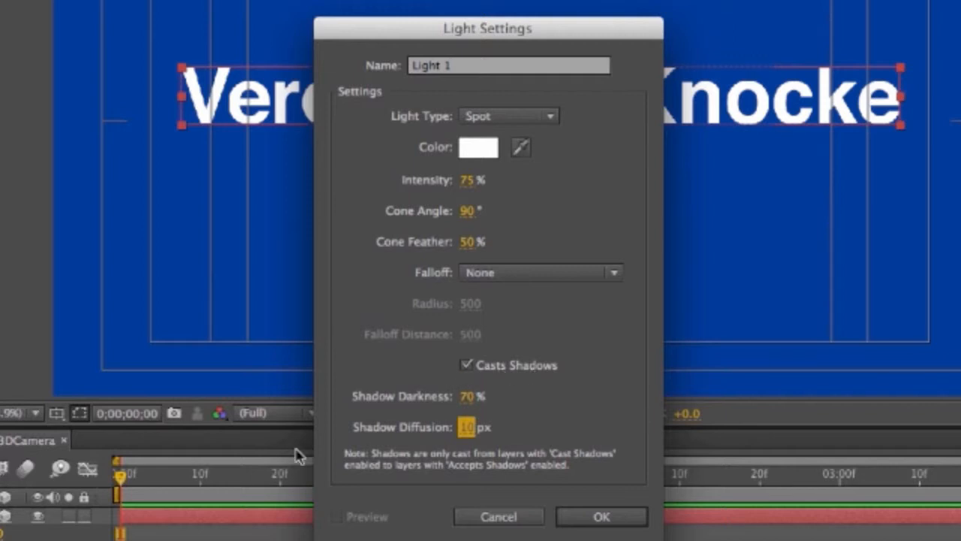
{"action": "mouse_move", "coordinate": [421, 389]}
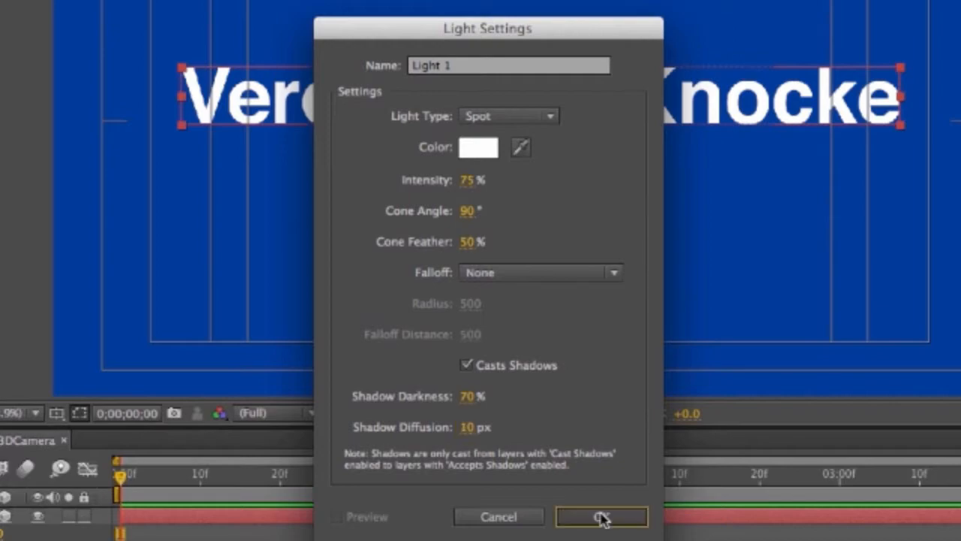
{"action": "left_click", "coordinate": [601, 515]}
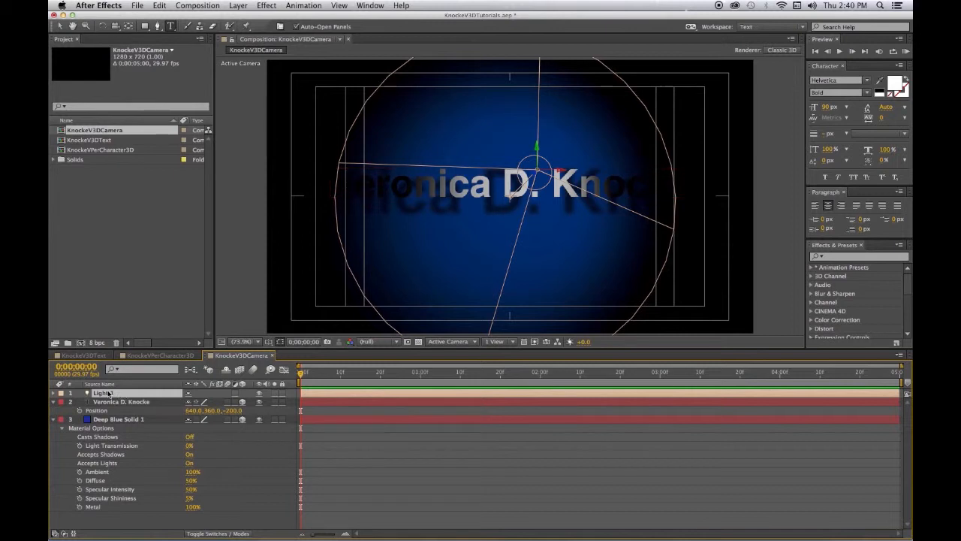
Reveal Light 1's Position and move it so it lights the name text
{"action": "left_click", "coordinate": [53, 393]}
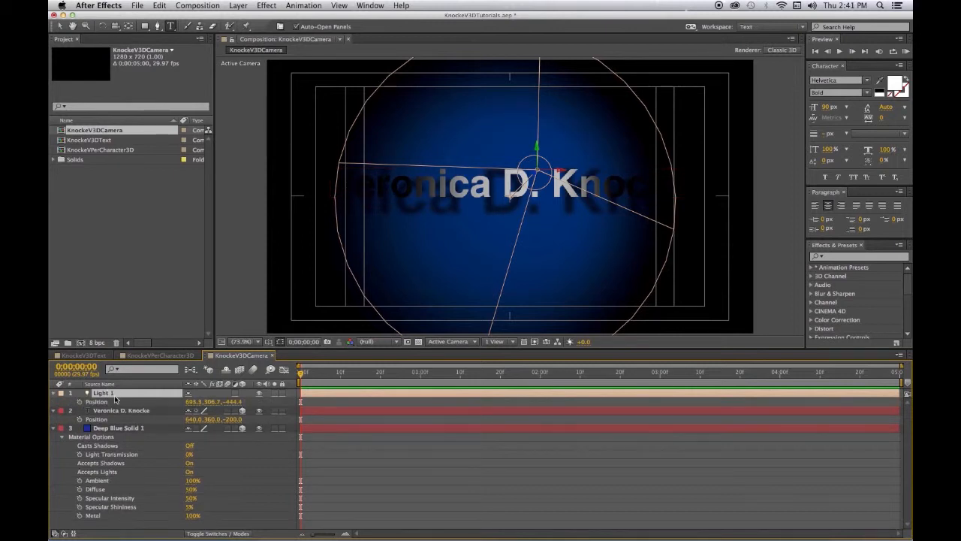
{"action": "mouse_move", "coordinate": [232, 414]}
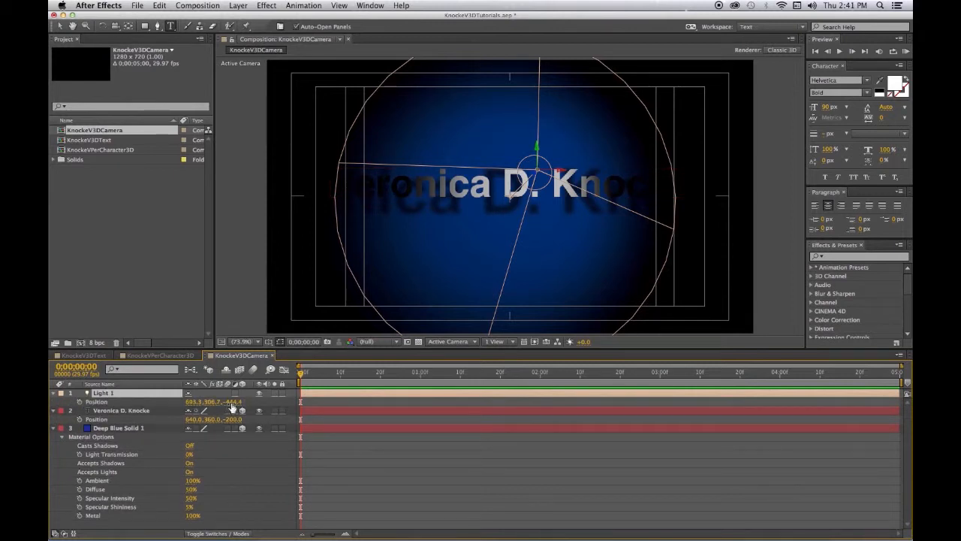
{"action": "left_click", "coordinate": [239, 401]}
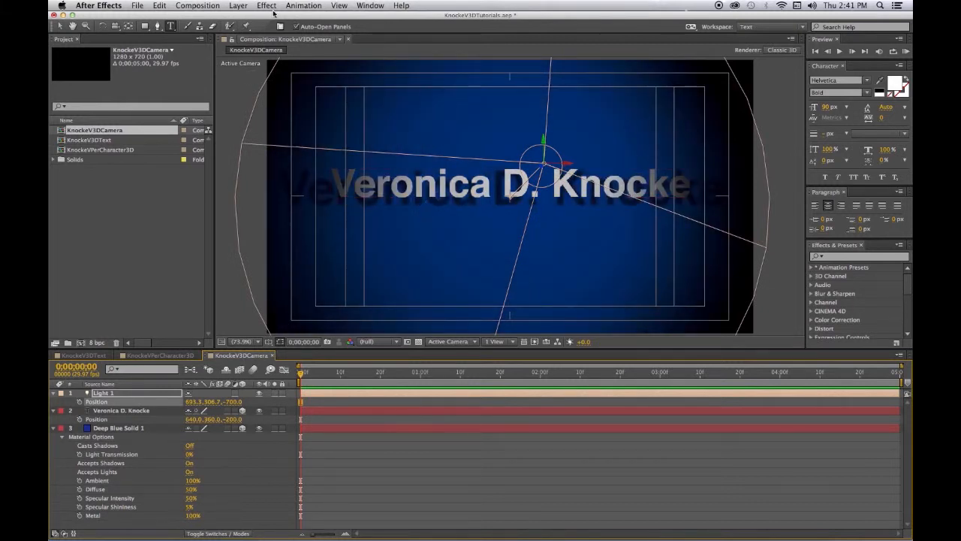
{"action": "left_click", "coordinate": [239, 6]}
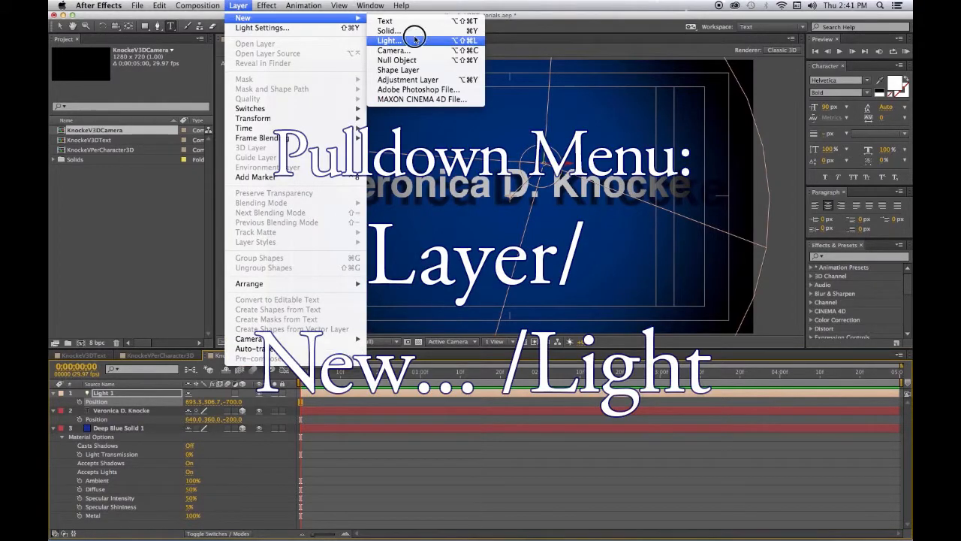
Add a second light set to Ambient to brighten the whole scene
{"action": "left_click", "coordinate": [391, 36]}
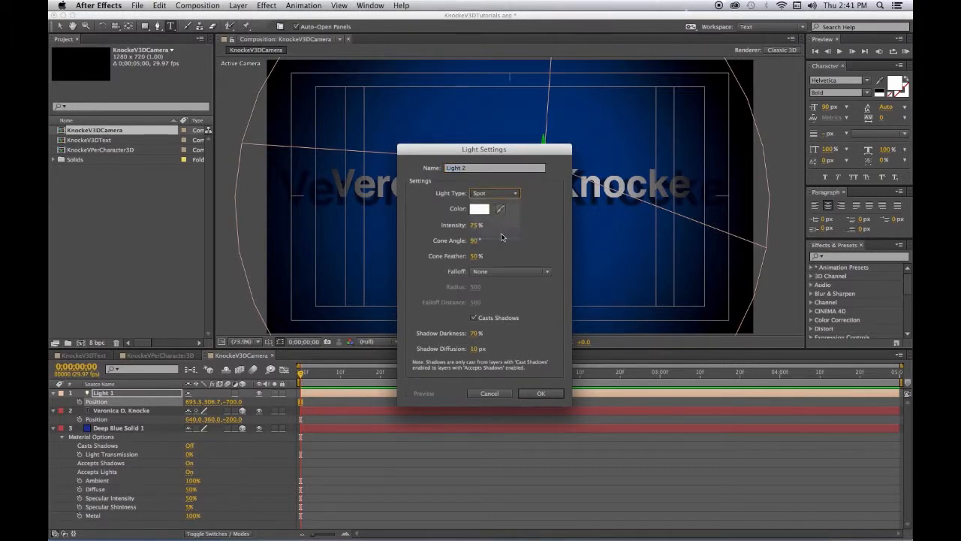
{"action": "left_click", "coordinate": [494, 192]}
{"action": "type", "text": "50"}
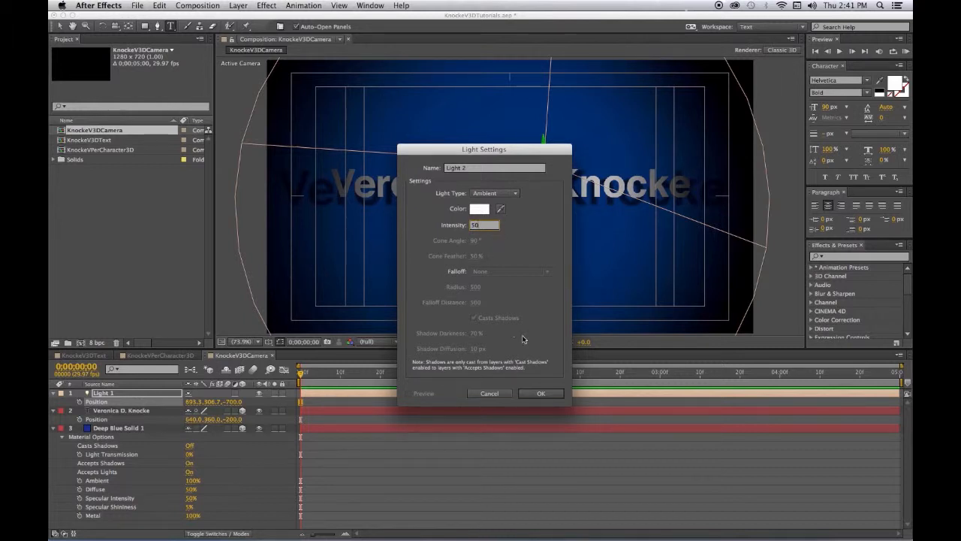
{"action": "left_click", "coordinate": [541, 393]}
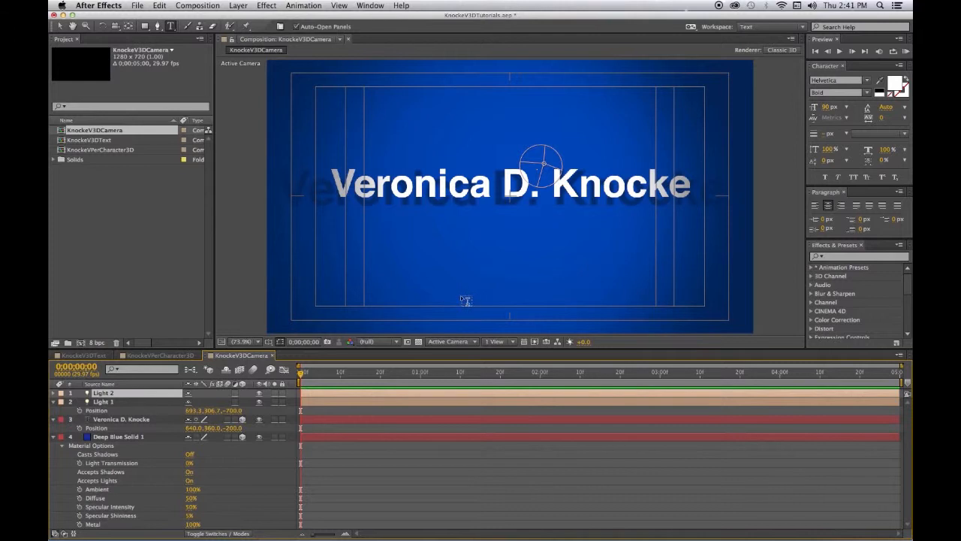
{"action": "mouse_move", "coordinate": [595, 127]}
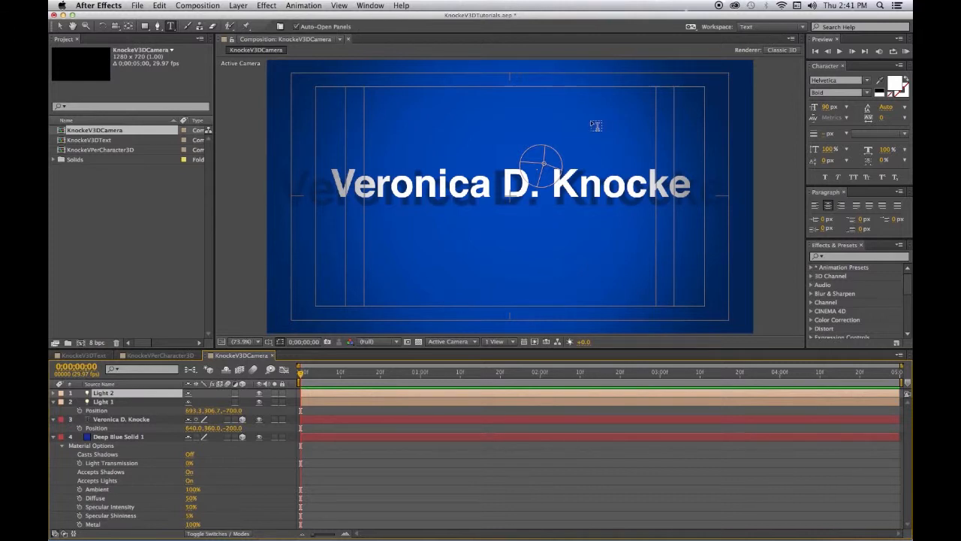
Save the project and select Light 1 to inspect it in the Top view
{"action": "key", "text": "cmd+s"}
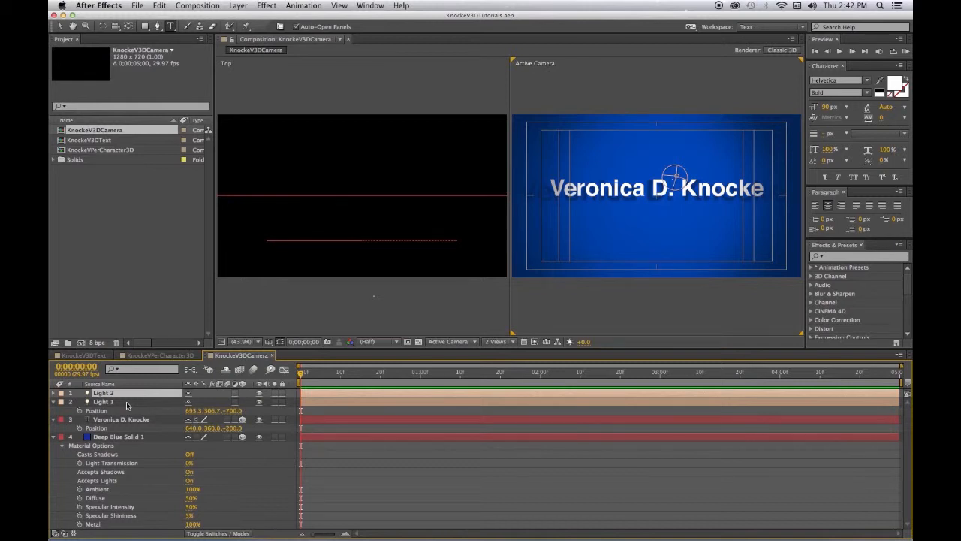
{"action": "left_click", "coordinate": [102, 402]}
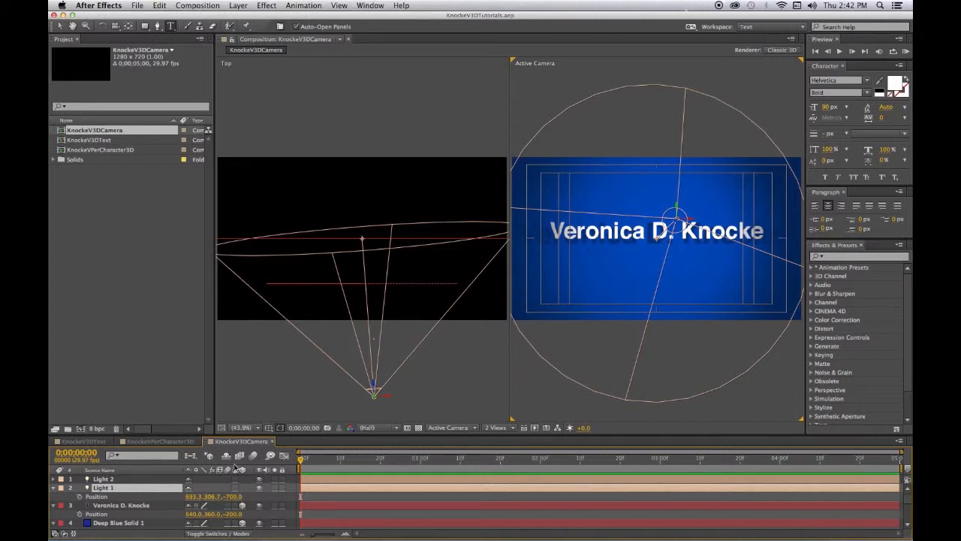
{"action": "mouse_move", "coordinate": [387, 203]}
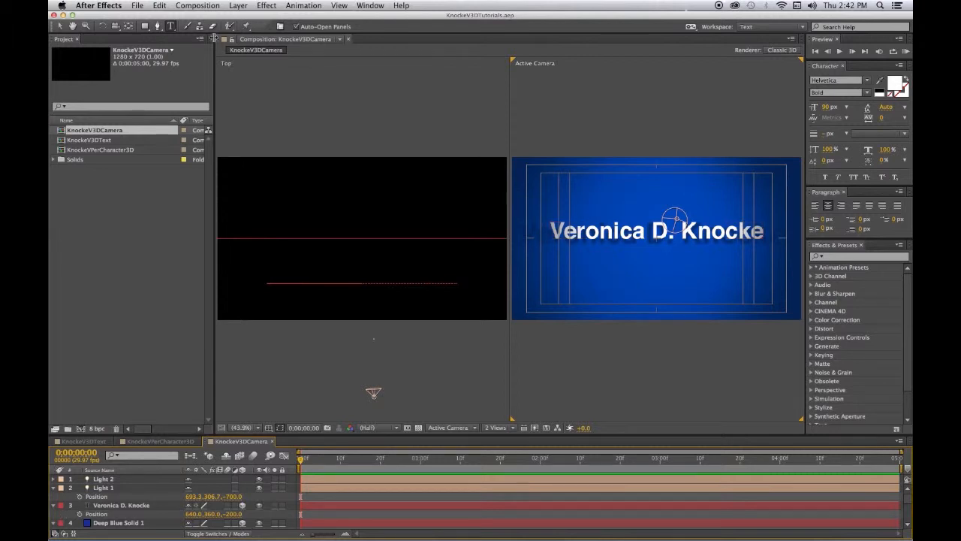
Add a two-node 50mm camera, Camera 1, to the scene
{"action": "left_click", "coordinate": [238, 6]}
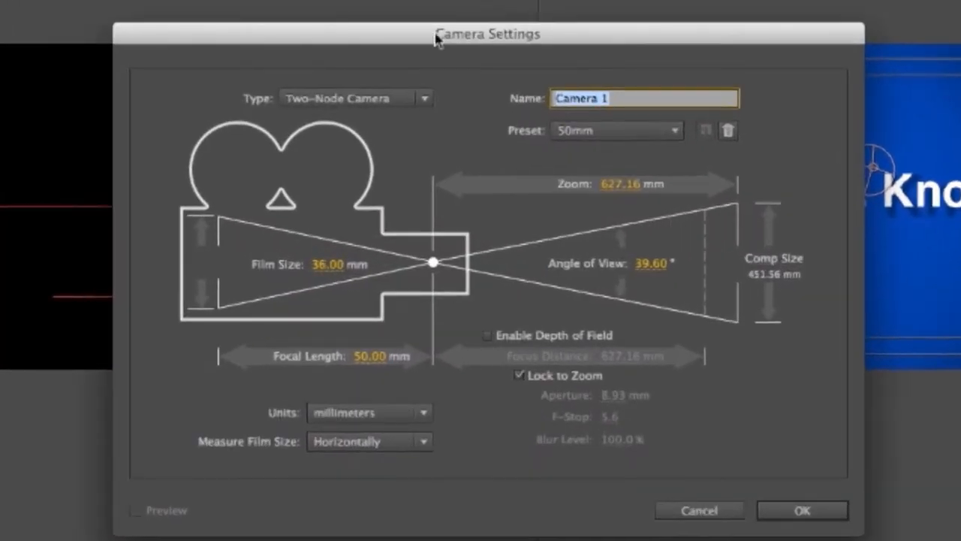
{"action": "mouse_move", "coordinate": [475, 47]}
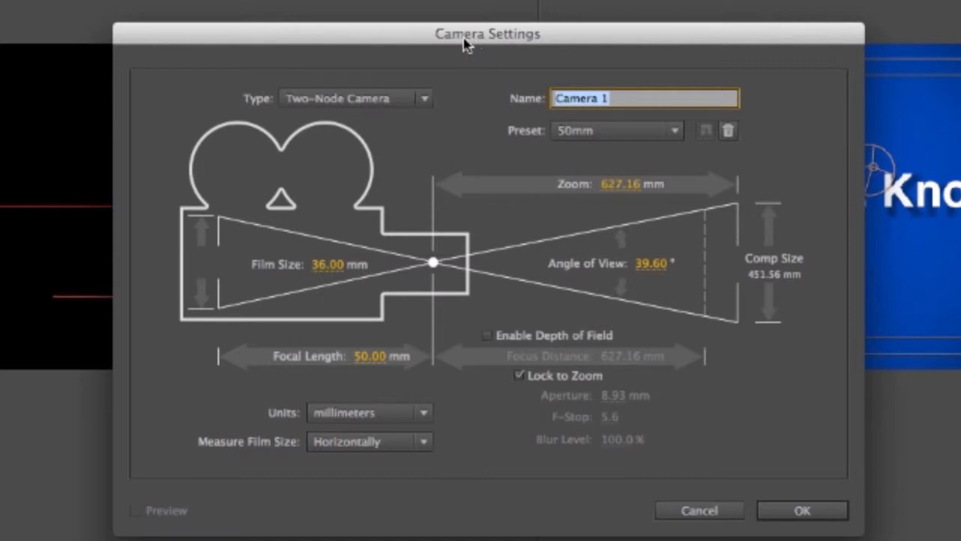
{"action": "mouse_move", "coordinate": [378, 123]}
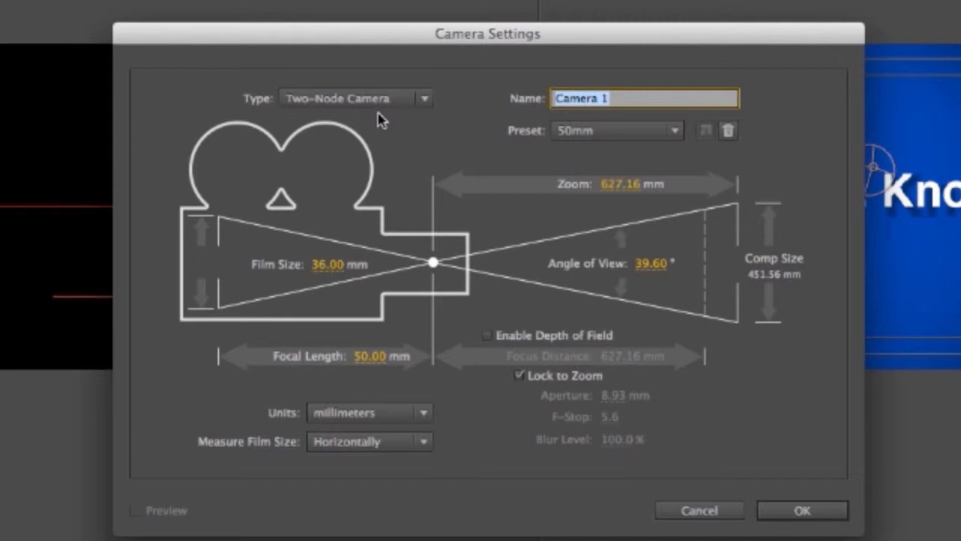
{"action": "mouse_move", "coordinate": [784, 262]}
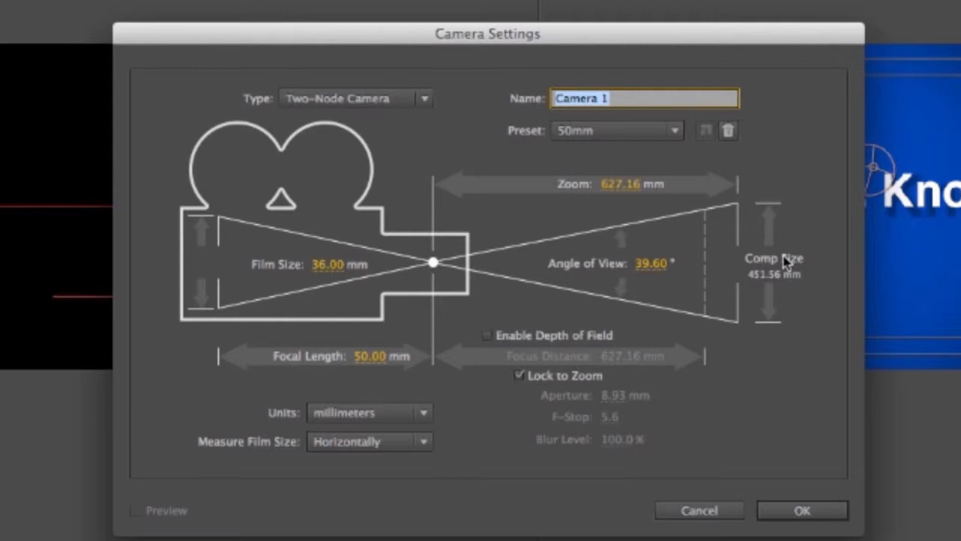
{"action": "mouse_move", "coordinate": [408, 121]}
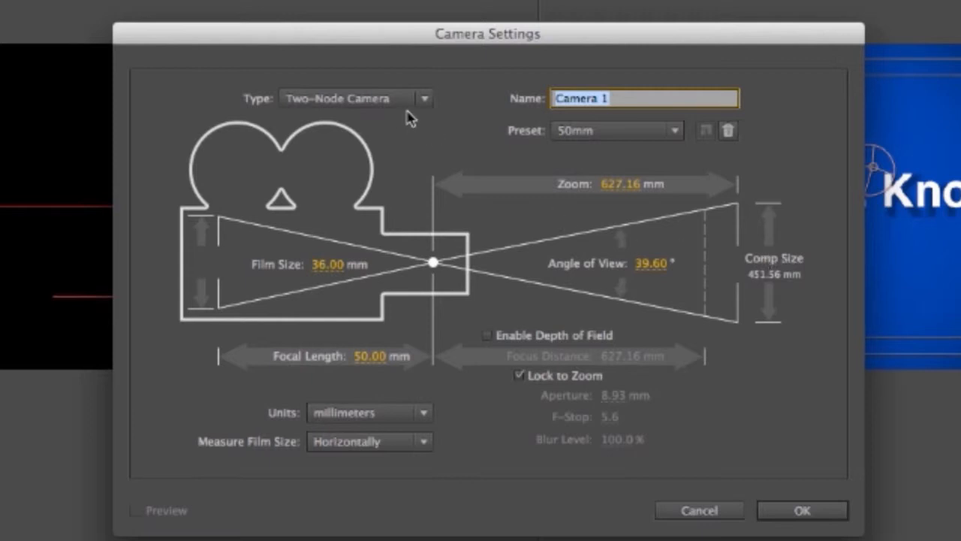
{"action": "mouse_move", "coordinate": [419, 171]}
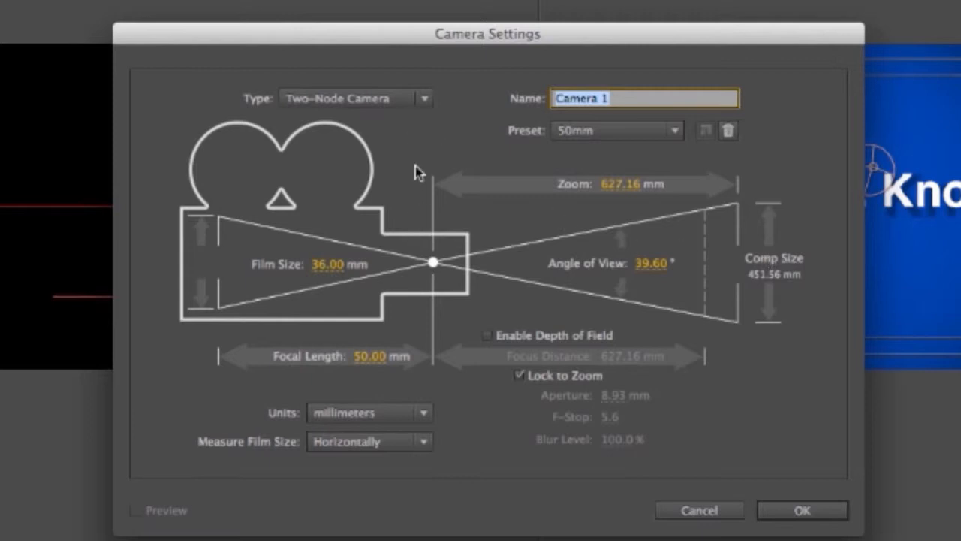
{"action": "mouse_move", "coordinate": [435, 144]}
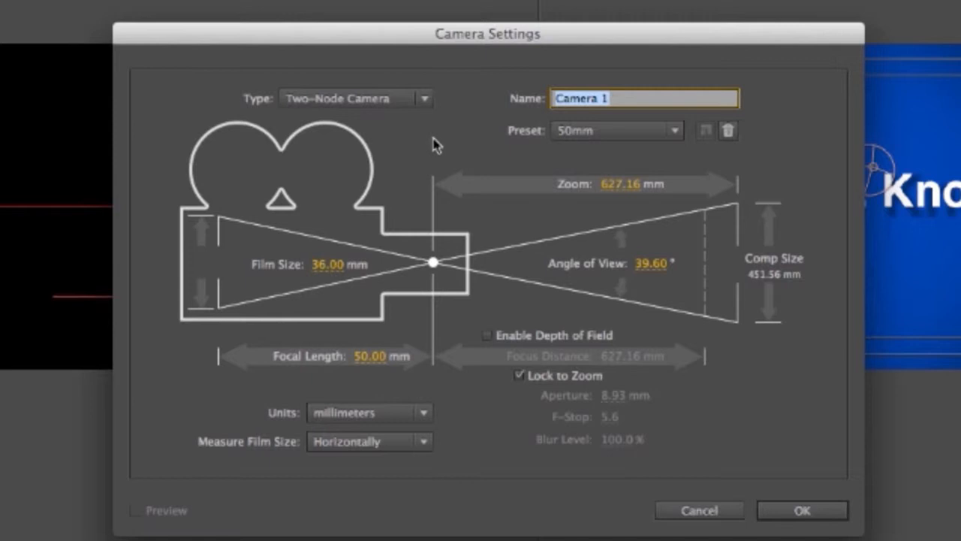
{"action": "mouse_move", "coordinate": [428, 147]}
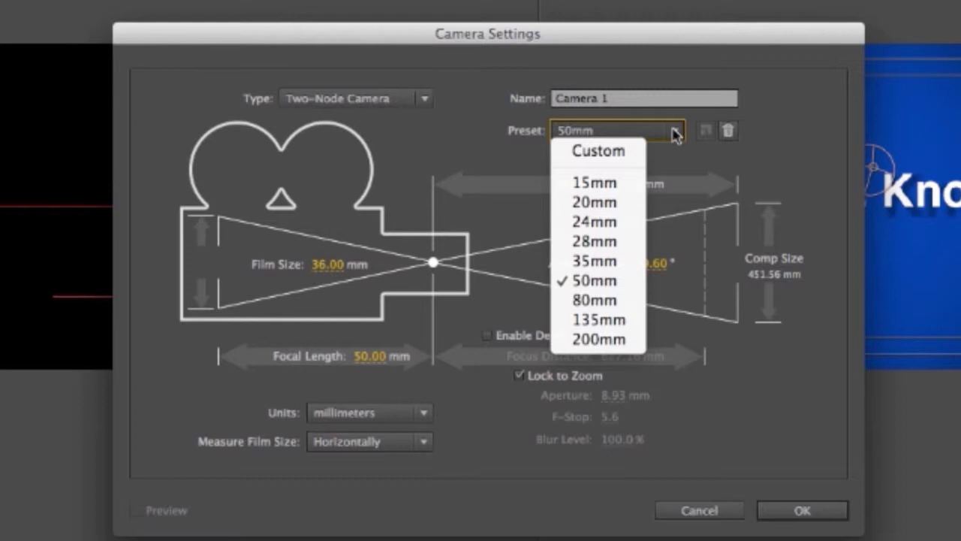
{"action": "mouse_move", "coordinate": [623, 246]}
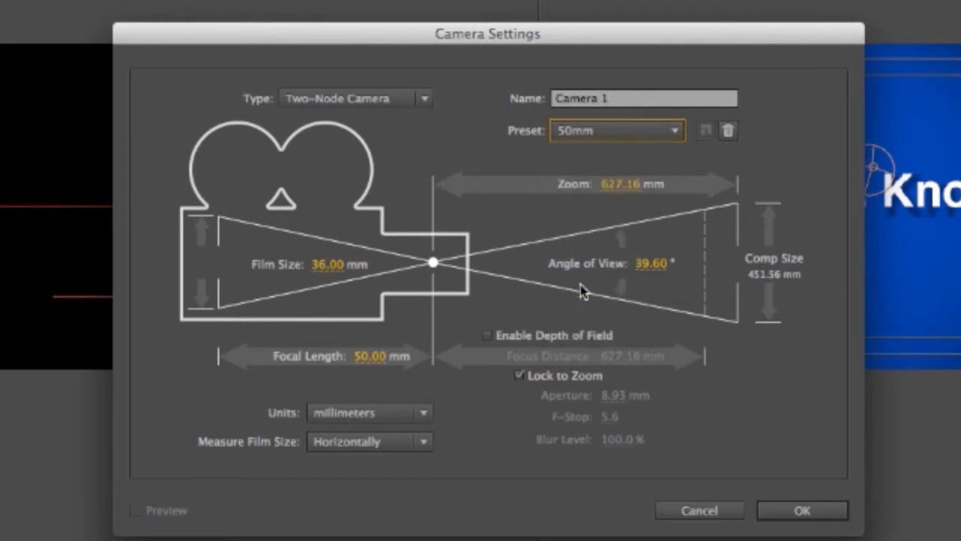
{"action": "mouse_move", "coordinate": [537, 264]}
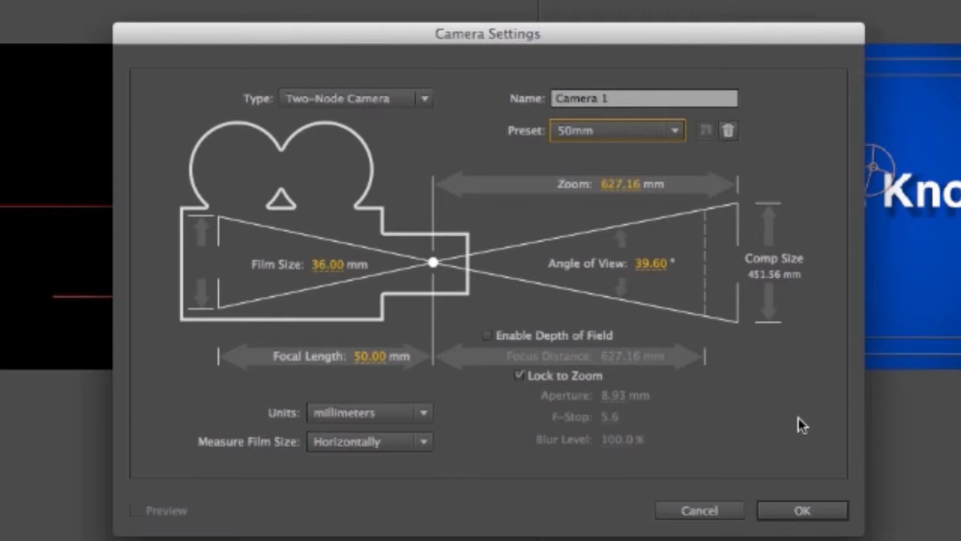
{"action": "mouse_move", "coordinate": [766, 389]}
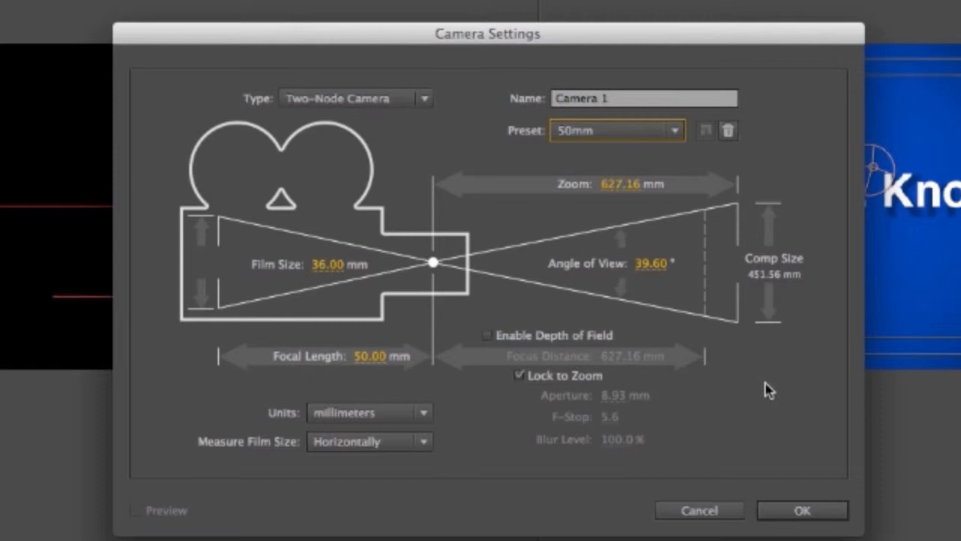
{"action": "mouse_move", "coordinate": [764, 391]}
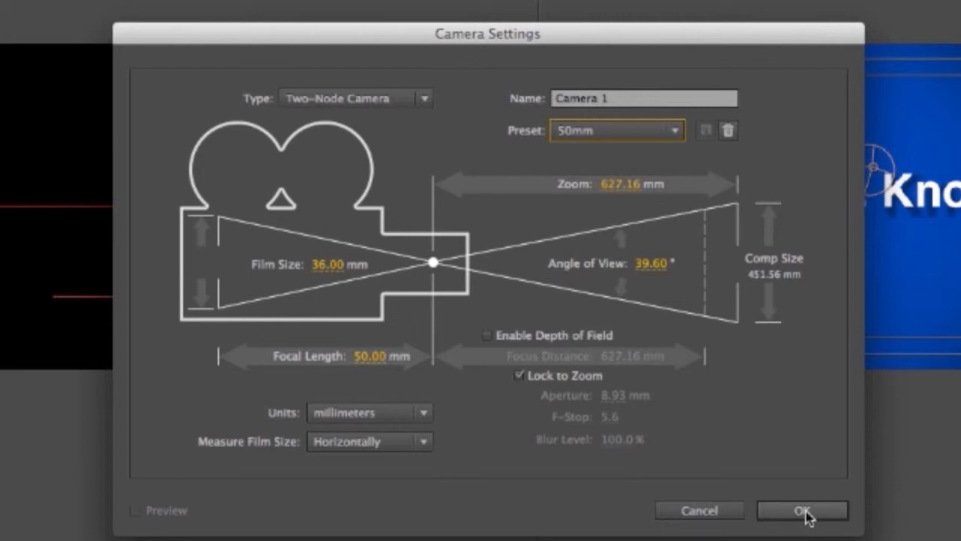
{"action": "left_click", "coordinate": [801, 511]}
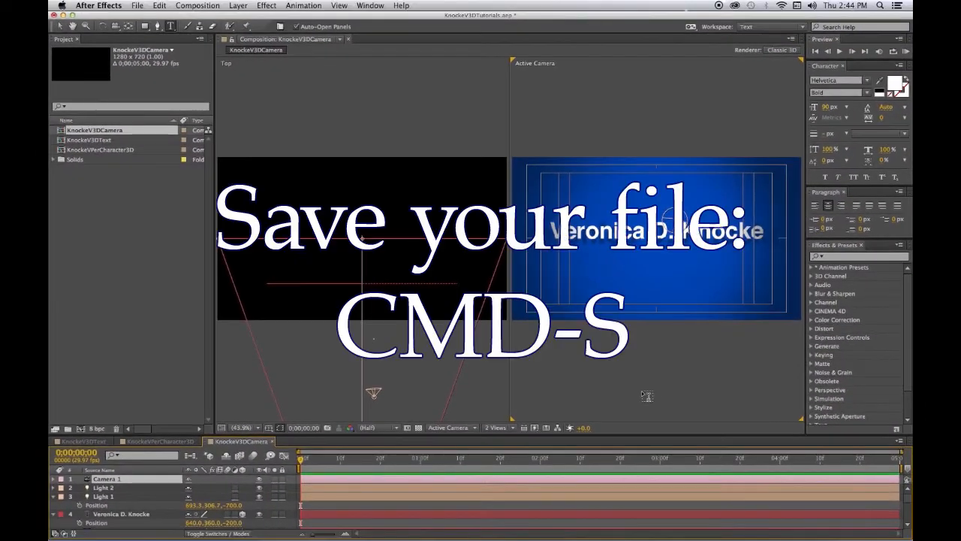
Save the project (Cmd-S) with Camera 1 and the lit name text in place
{"action": "key", "text": "cmd+s"}
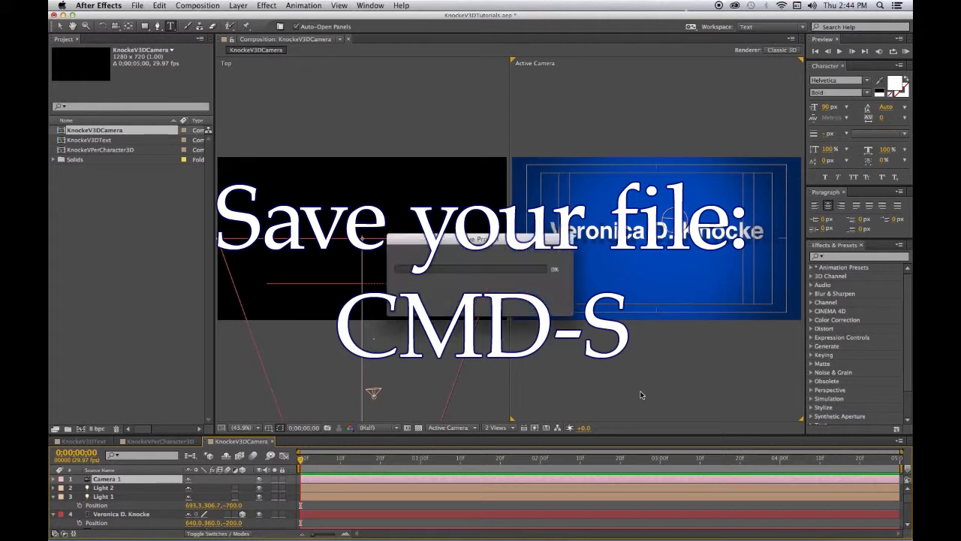
{"action": "key", "text": "cmd+s"}
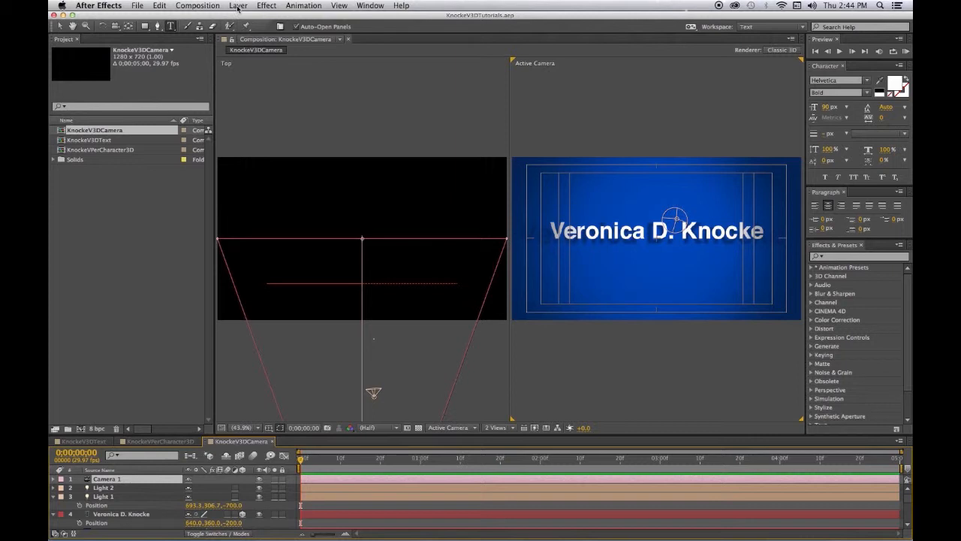
Create an orbit null, Null 1, for Camera 1 via Layer > Camera > Create Orbit Null
{"action": "left_click", "coordinate": [237, 4]}
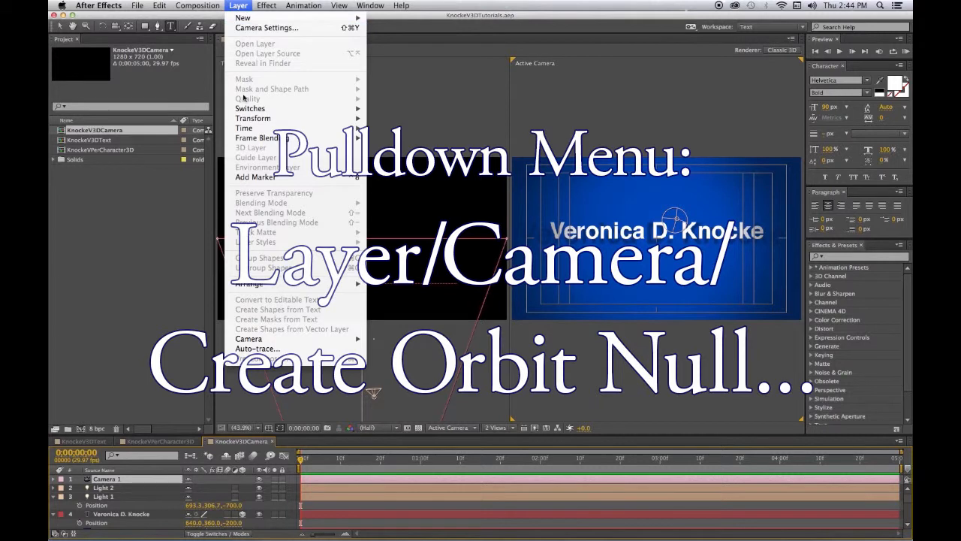
{"action": "mouse_move", "coordinate": [249, 338]}
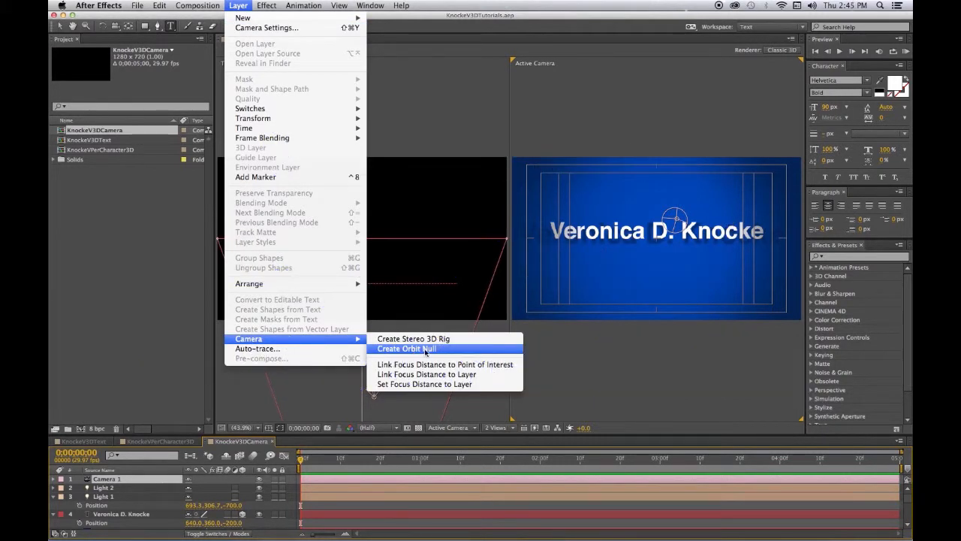
{"action": "left_click", "coordinate": [406, 348]}
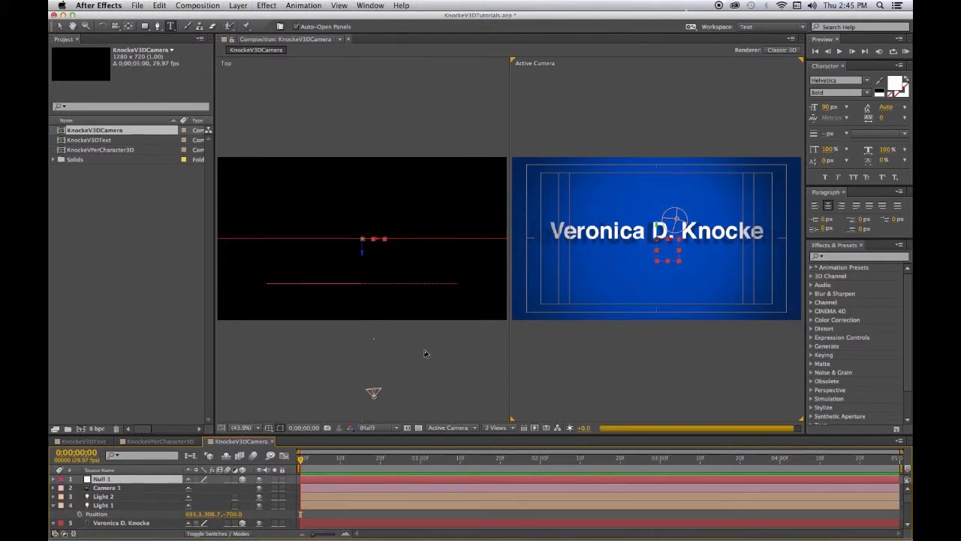
{"action": "mouse_move", "coordinate": [429, 354]}
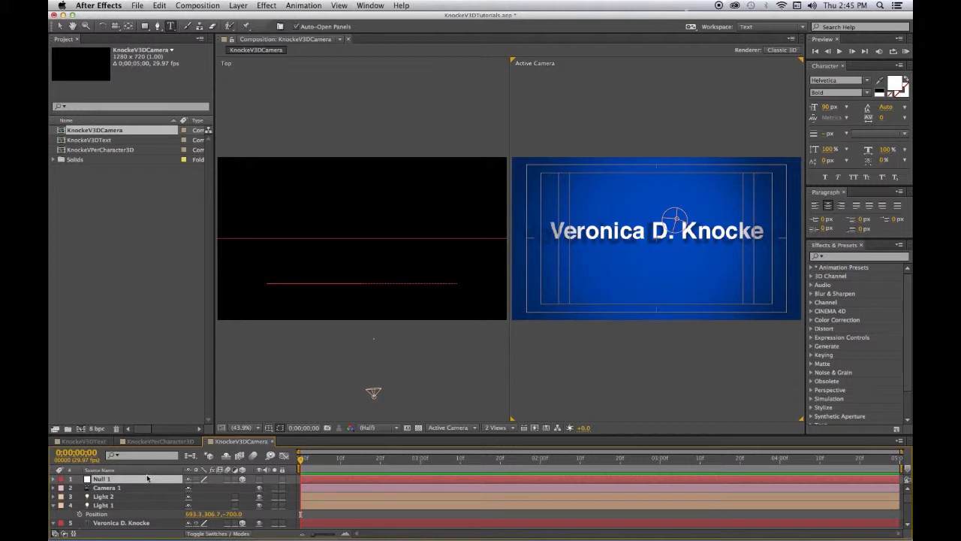
{"action": "mouse_move", "coordinate": [129, 479]}
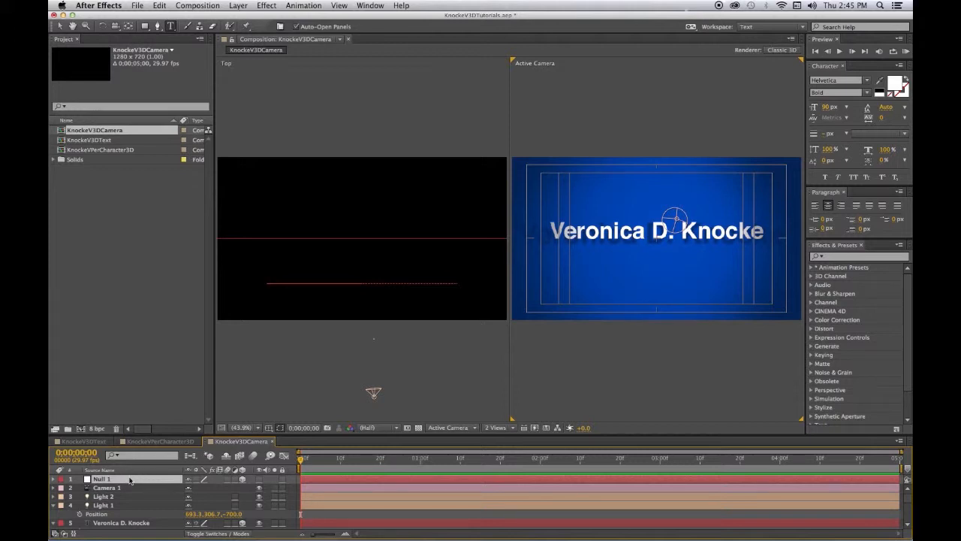
Select Null 1 and edit its Y Rotation value to angle the camera view of the name
{"action": "left_click", "coordinate": [53, 477]}
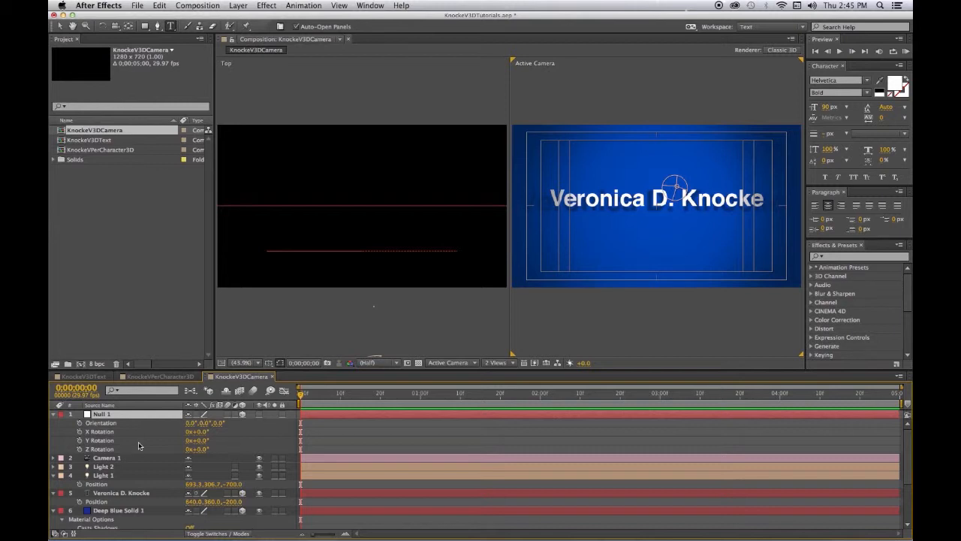
{"action": "mouse_move", "coordinate": [136, 447]}
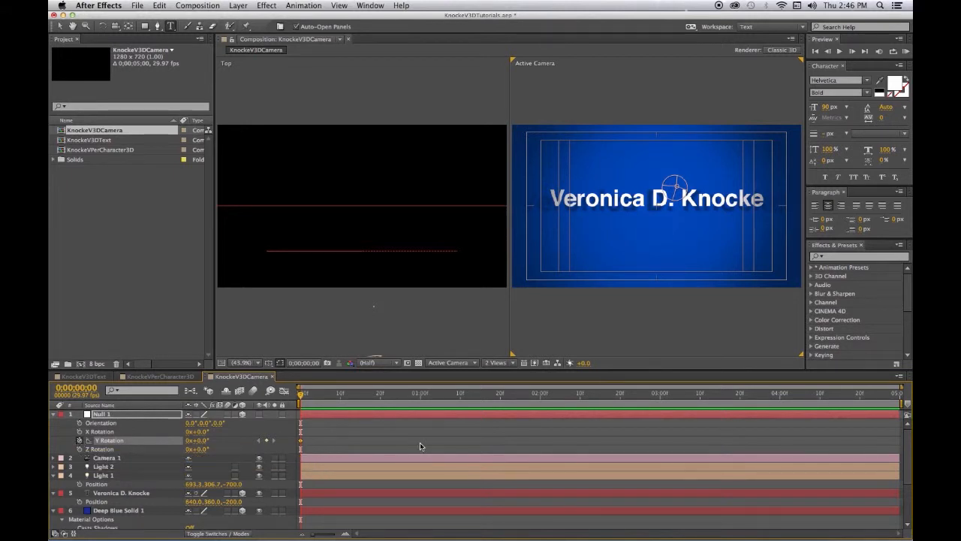
{"action": "mouse_move", "coordinate": [416, 444]}
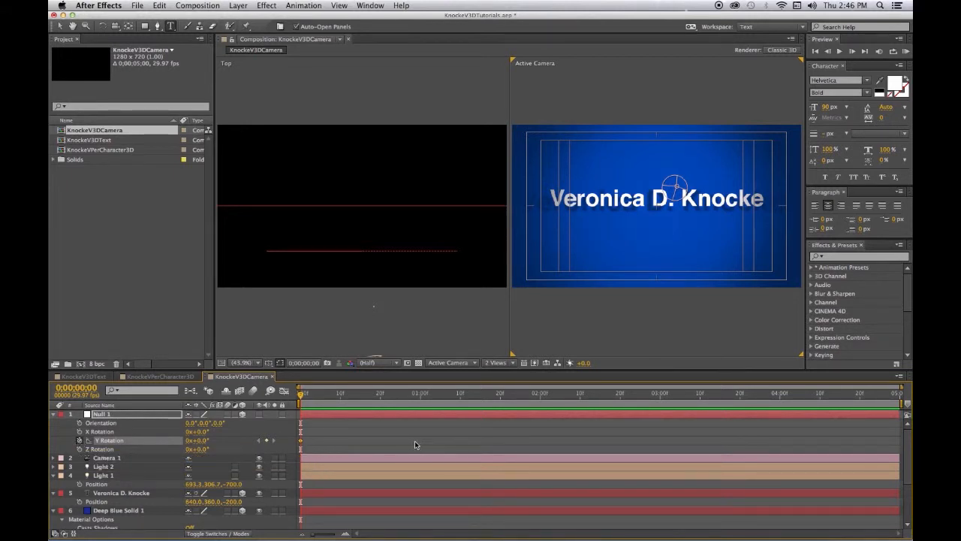
{"action": "double_click", "coordinate": [201, 440]}
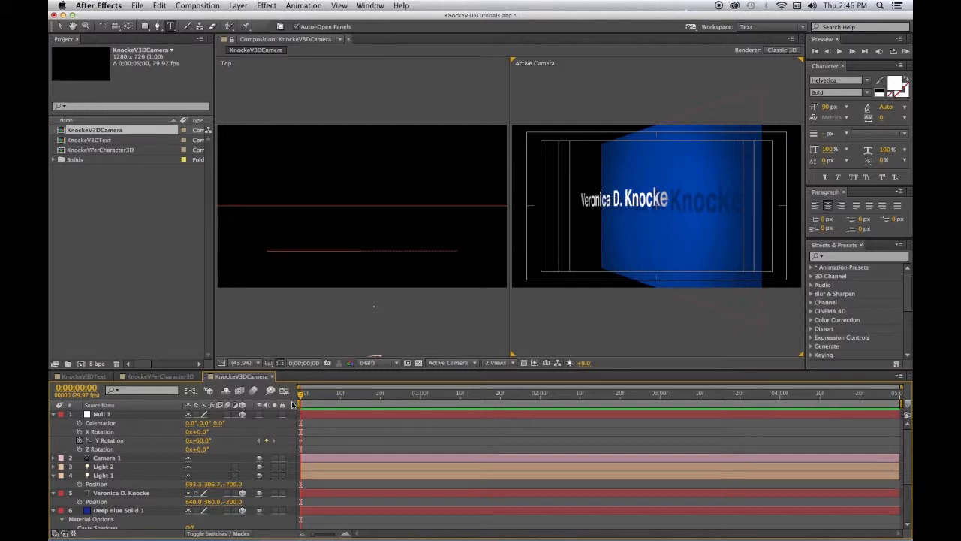
At the comp's last frame, enter a new Y Rotation for Null 1 so the name angles the other way
{"action": "left_click_drag", "start_coordinate": [299, 393], "coordinate": [898, 393]}
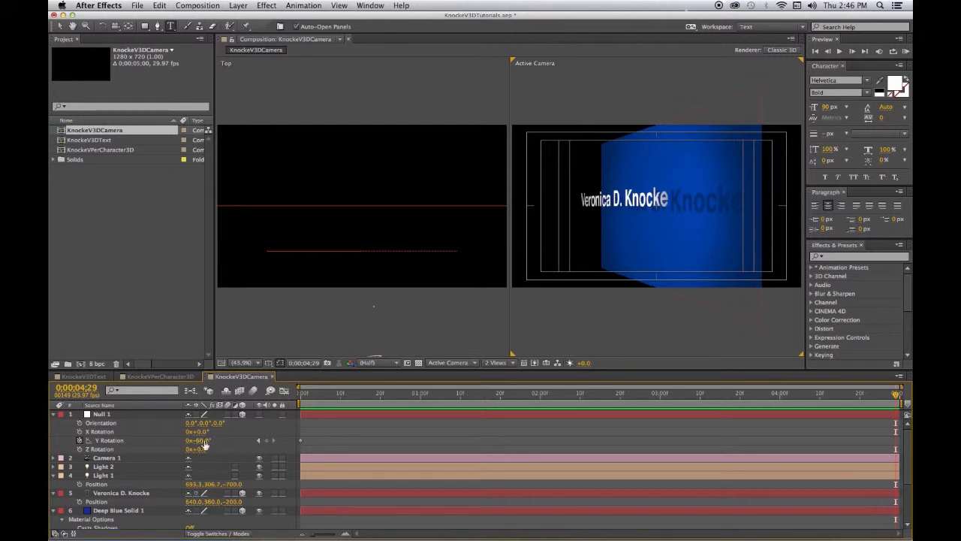
{"action": "double_click", "coordinate": [198, 442]}
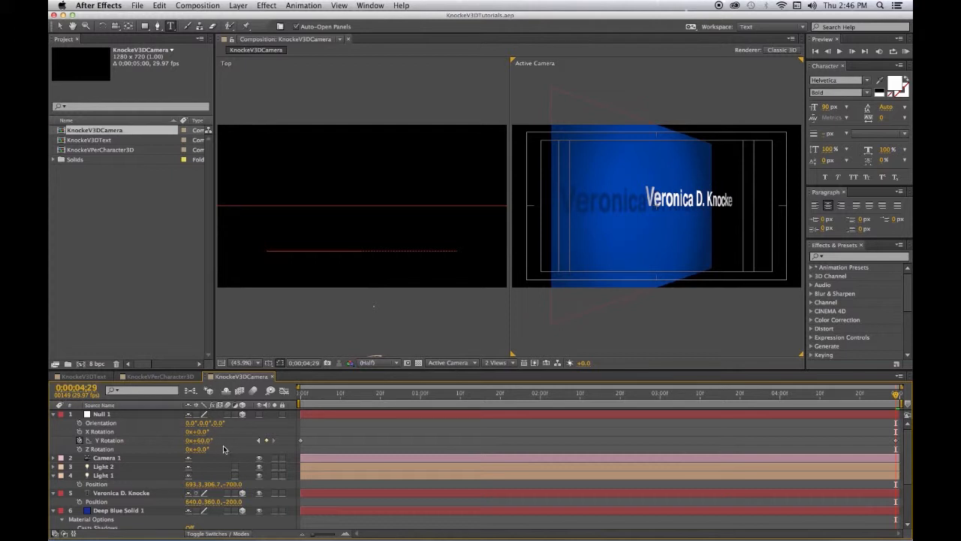
{"action": "mouse_move", "coordinate": [234, 442]}
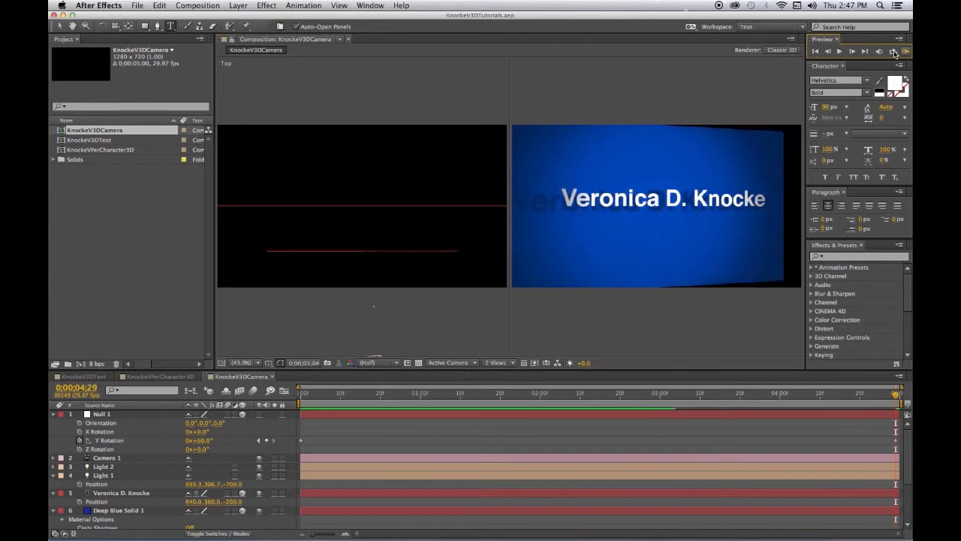
Preview the camera orbit around the blue name card, then stop playback
{"action": "left_click", "coordinate": [858, 51]}
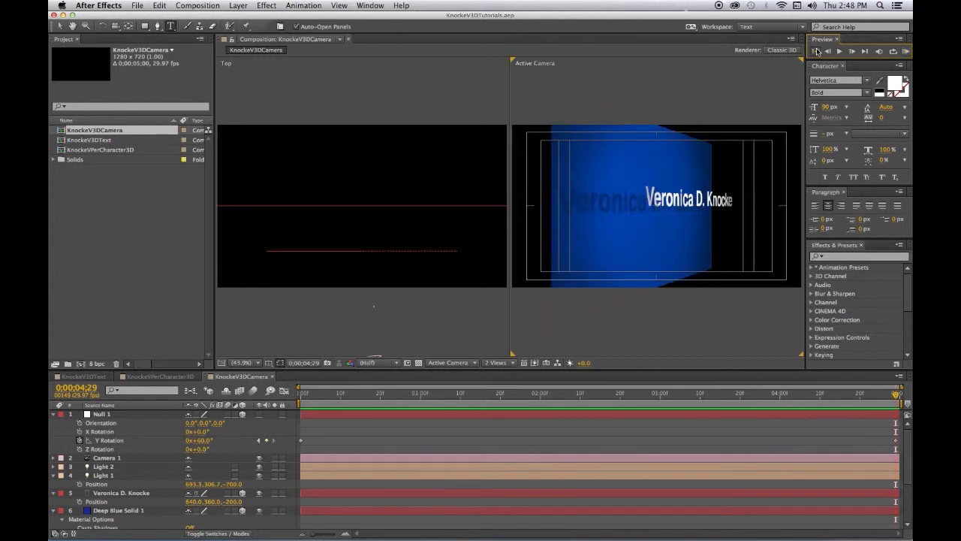
{"action": "left_click", "coordinate": [817, 51]}
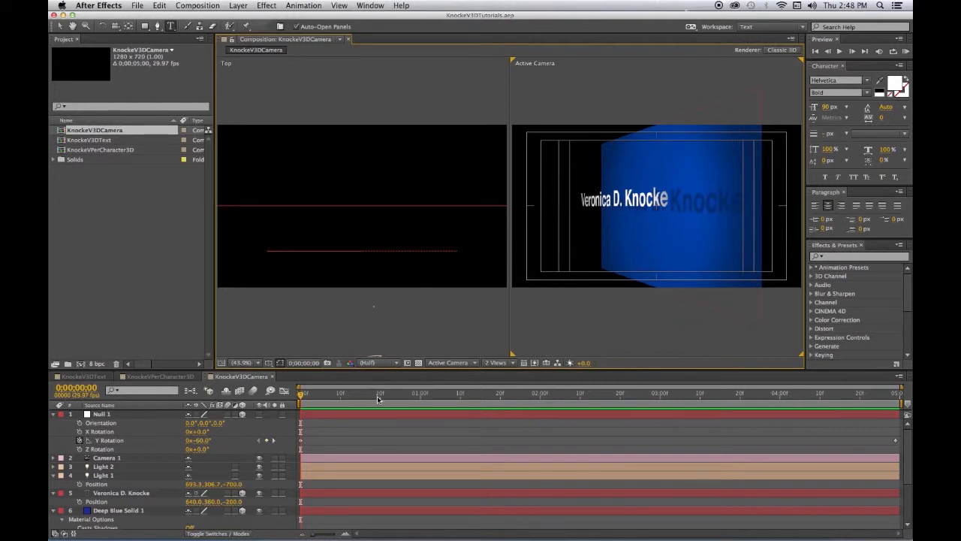
{"action": "mouse_move", "coordinate": [373, 406]}
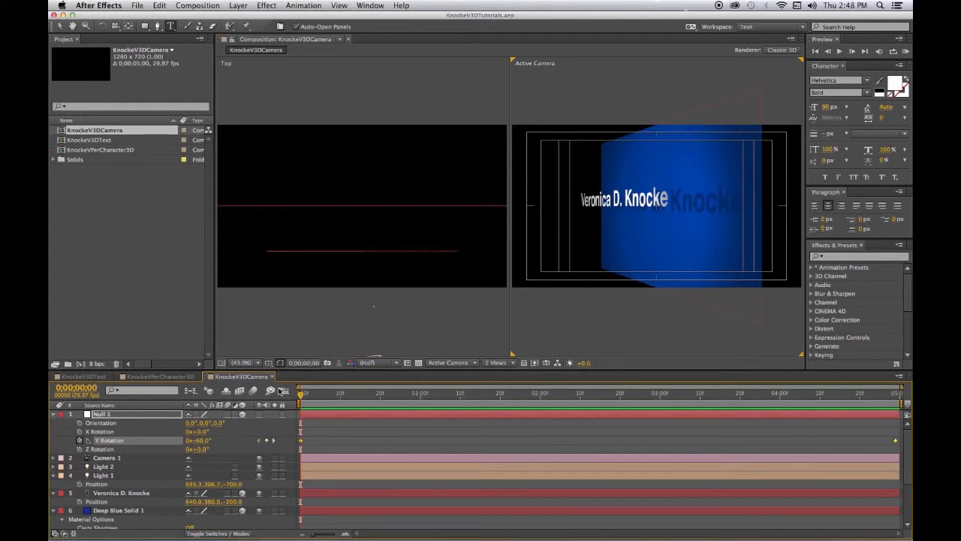
Apply Easy Ease to Null 1's Y Rotation keyframes in the Graph Editor and save the project
{"action": "left_click", "coordinate": [282, 390]}
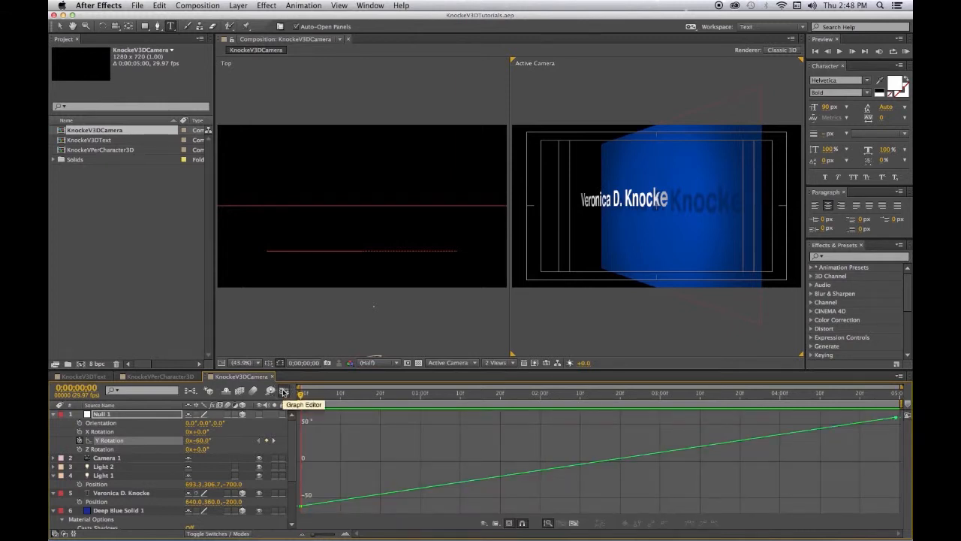
{"action": "mouse_move", "coordinate": [335, 477]}
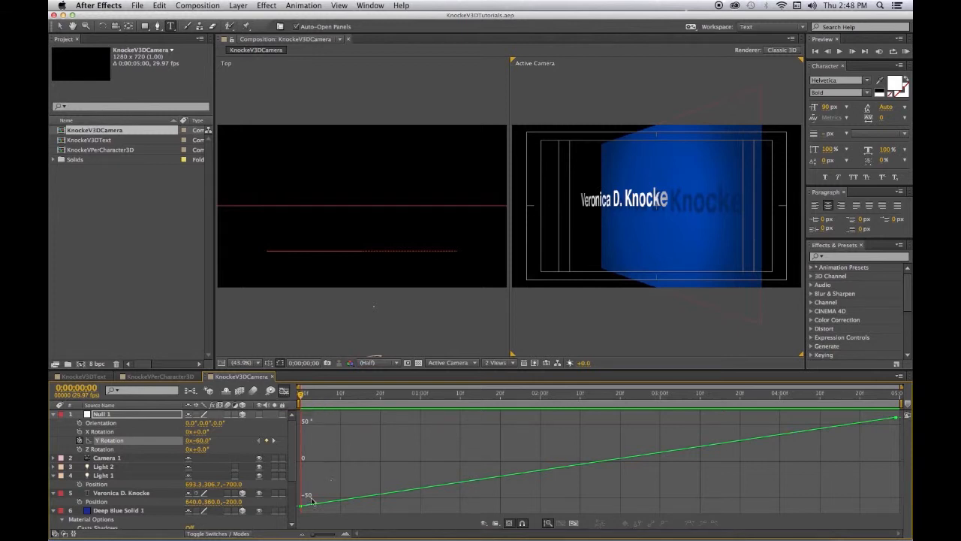
{"action": "mouse_move", "coordinate": [303, 509]}
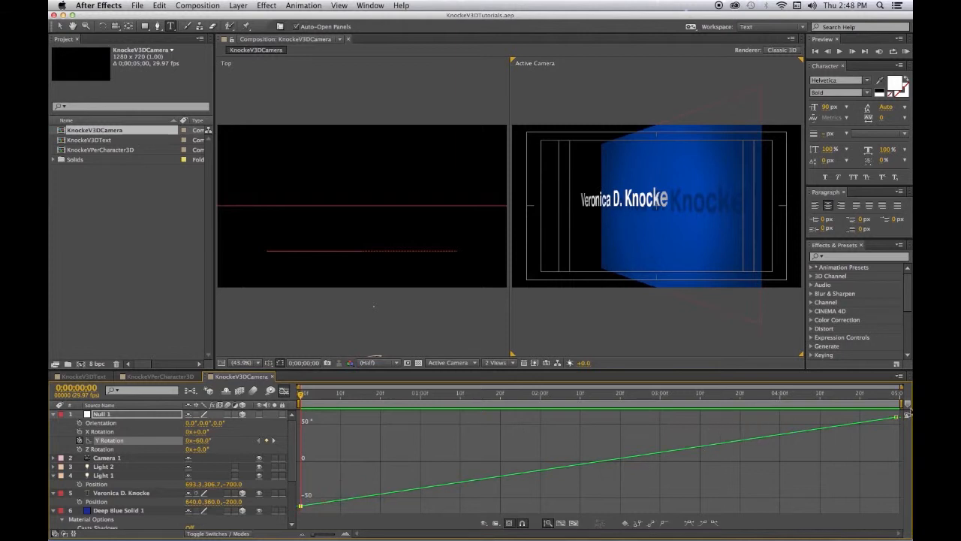
{"action": "mouse_move", "coordinate": [898, 420]}
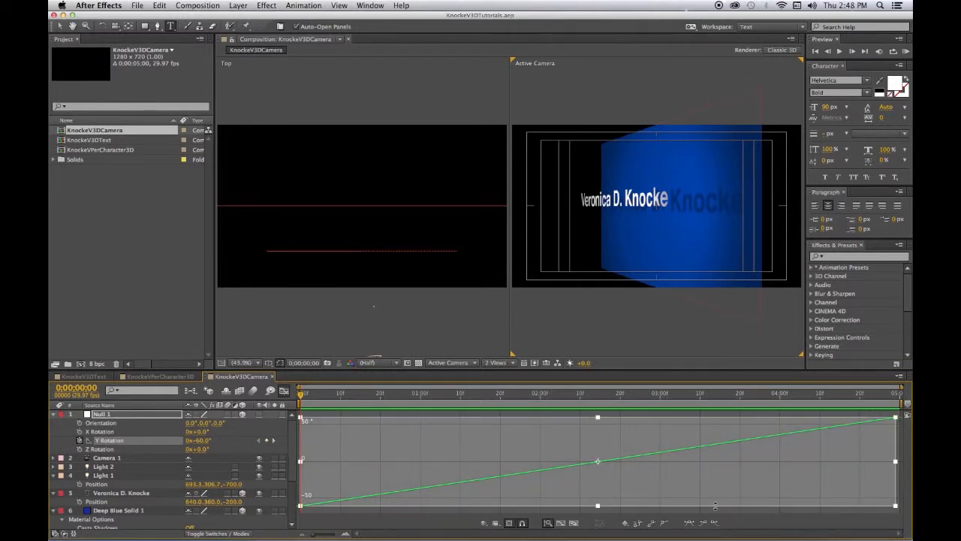
{"action": "mouse_move", "coordinate": [686, 522]}
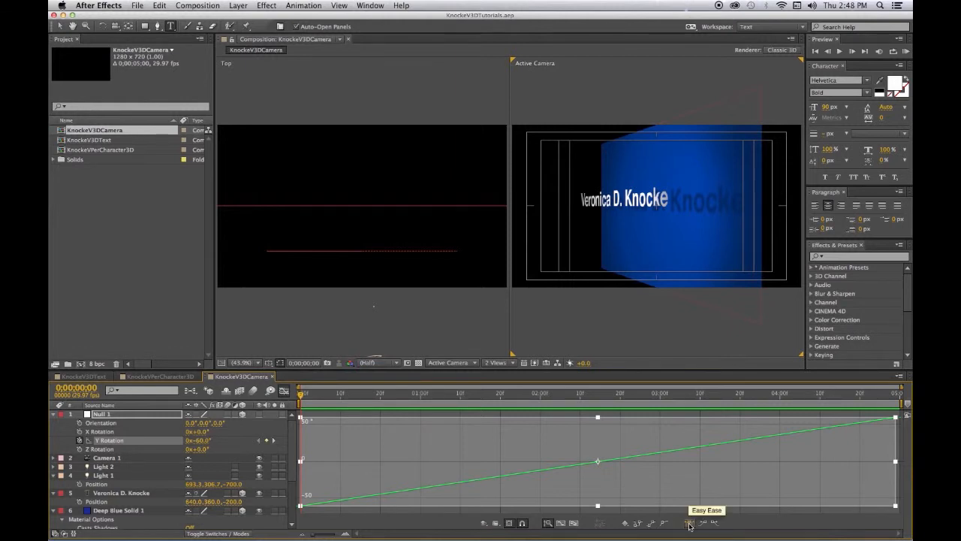
{"action": "mouse_move", "coordinate": [691, 523]}
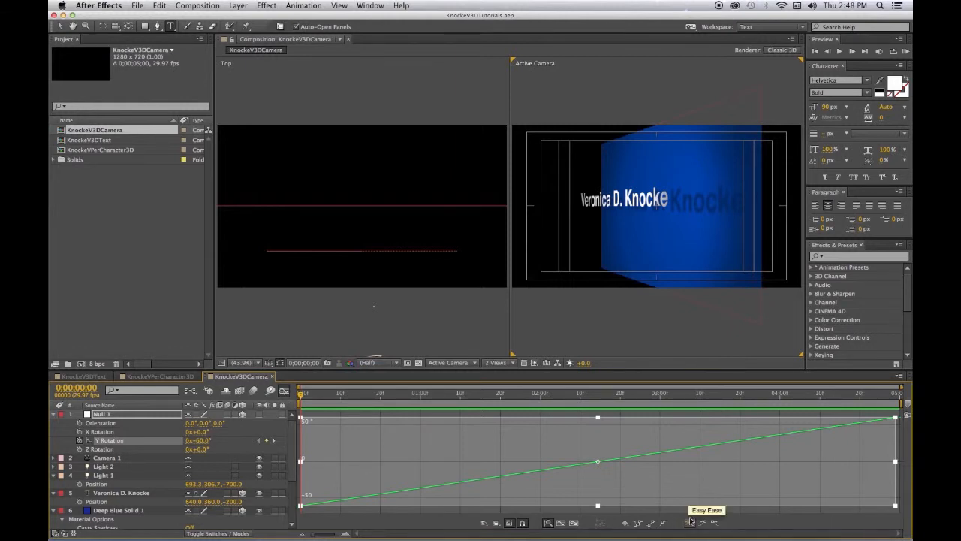
{"action": "mouse_move", "coordinate": [693, 486]}
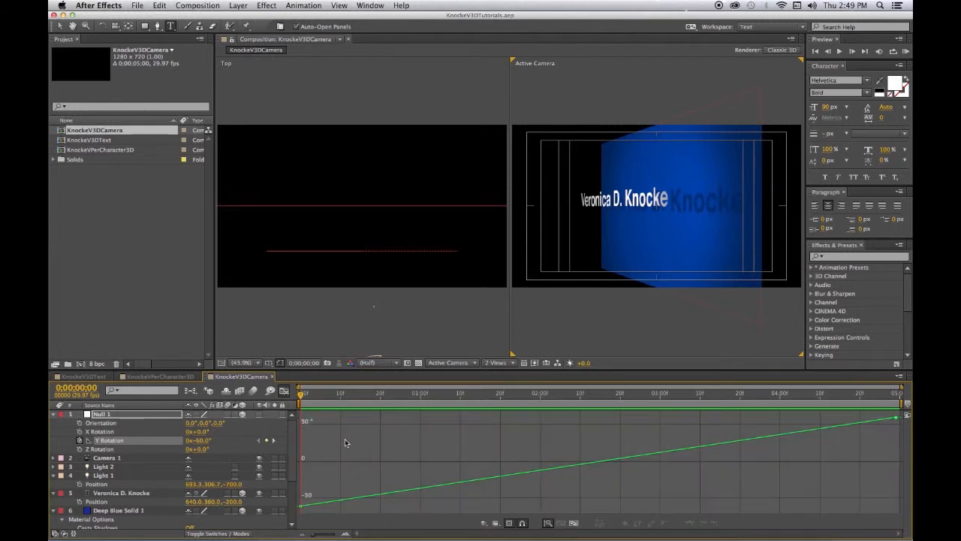
{"action": "mouse_move", "coordinate": [302, 510]}
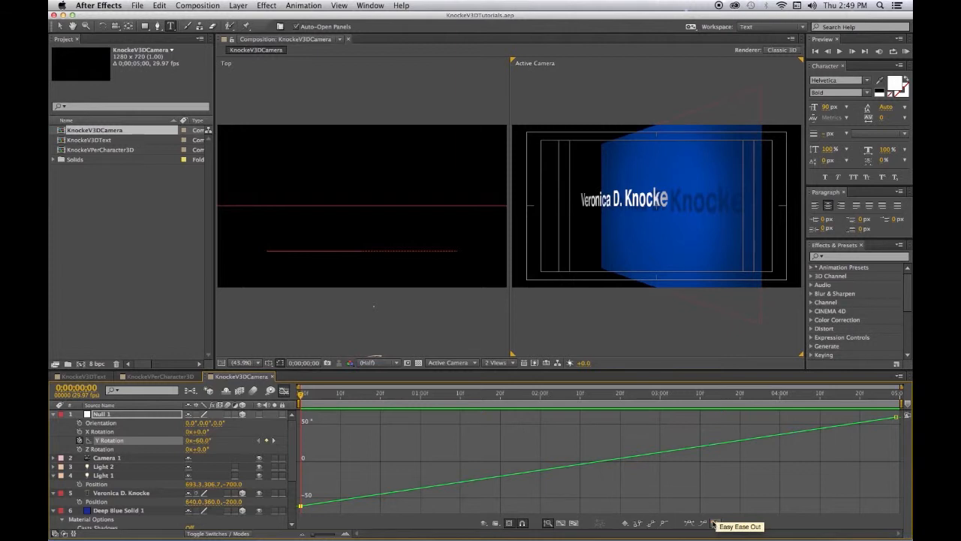
{"action": "left_click", "coordinate": [712, 524]}
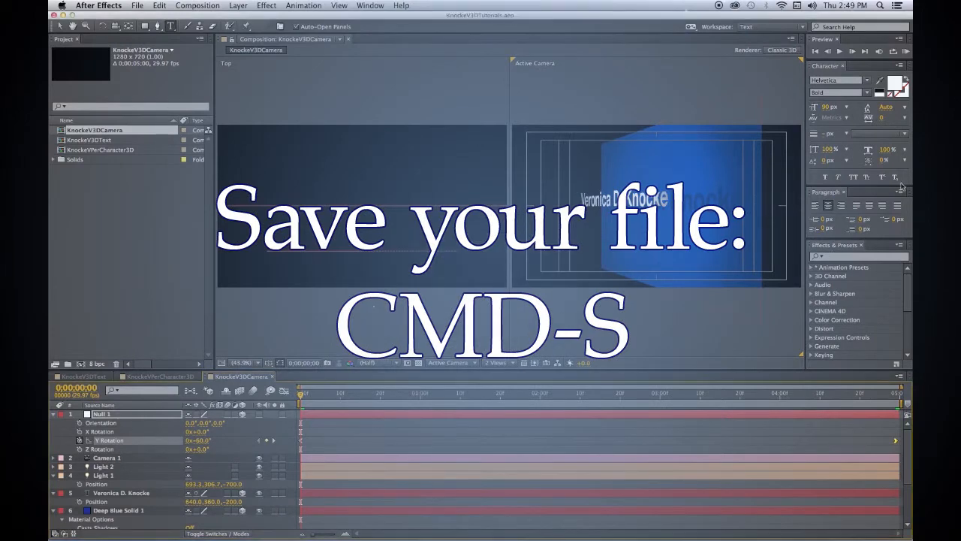
{"action": "key", "text": "cmd+s"}
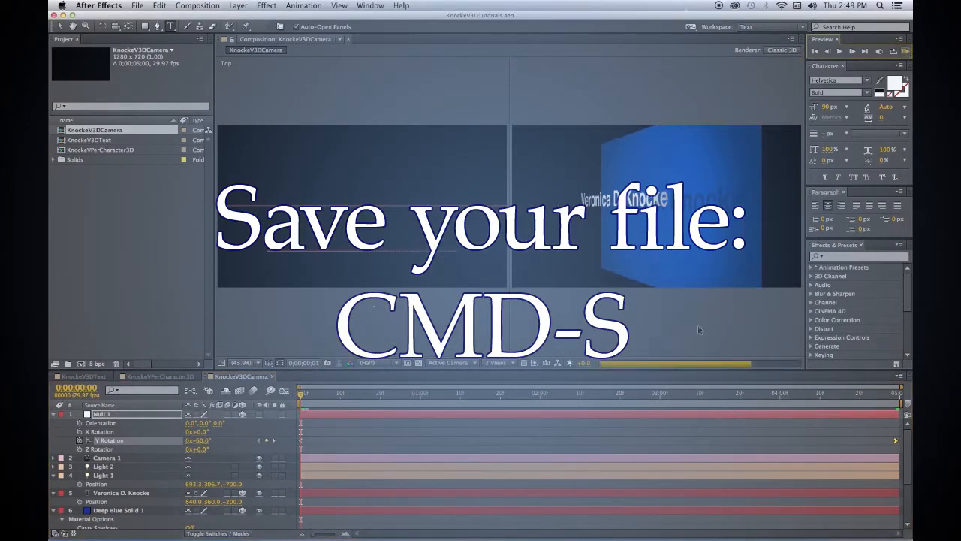